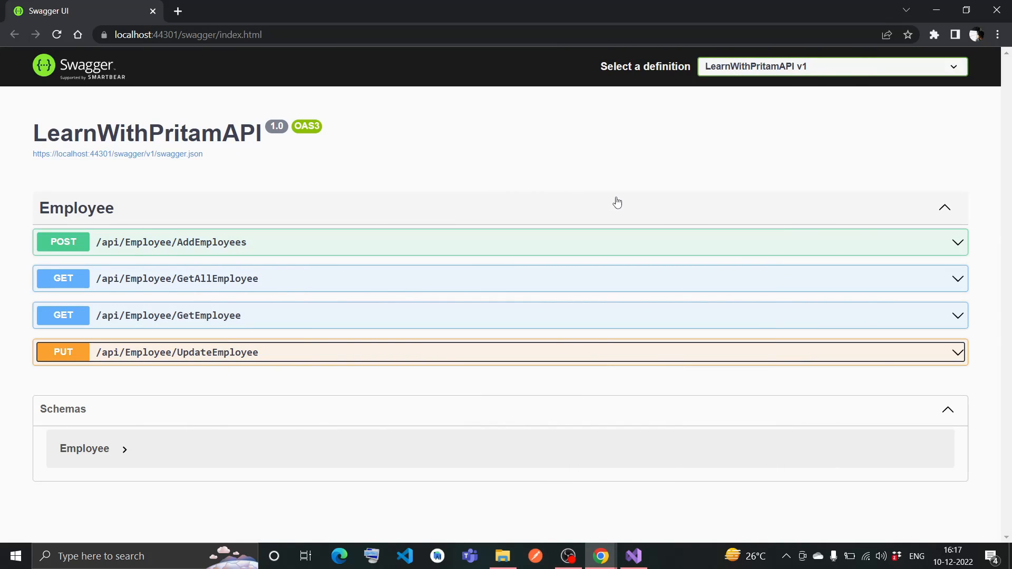
{"action": "mouse_move", "coordinate": [412, 365]}
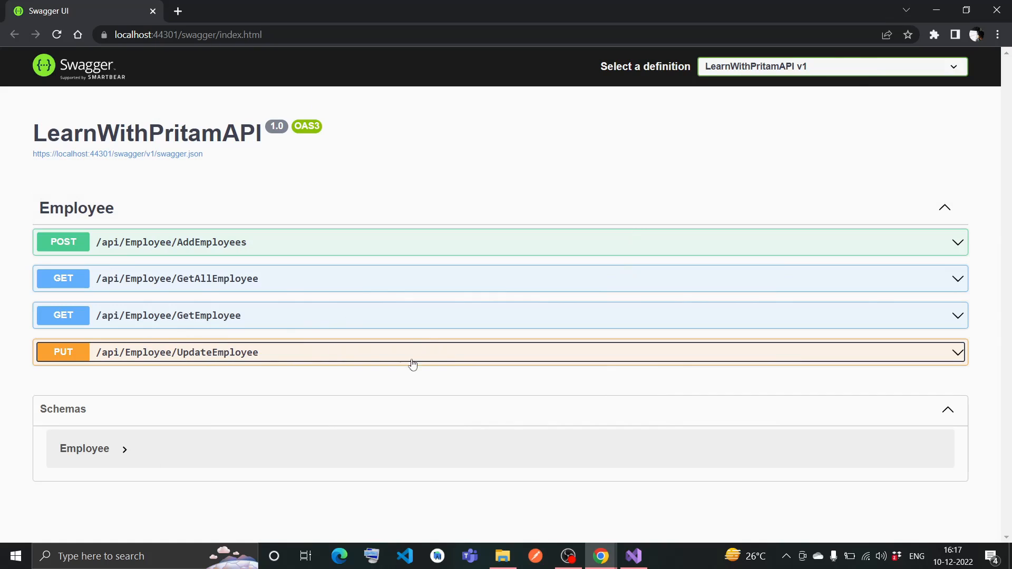
{"action": "mouse_move", "coordinate": [319, 357]}
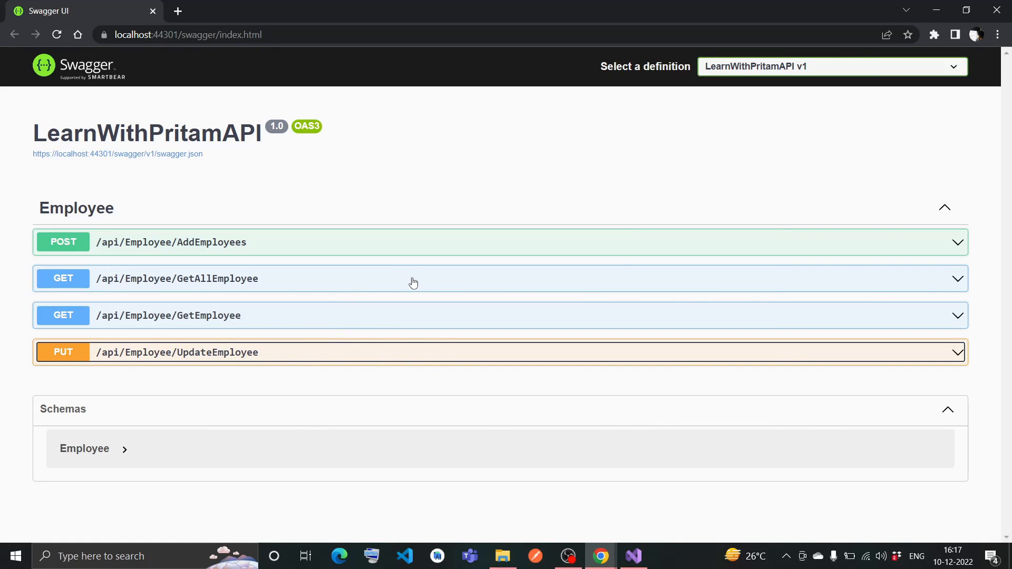
Step: Execute GetAllEmployee in Swagger UI and scroll to the three returned employee records
{"action": "left_click", "coordinate": [413, 279]}
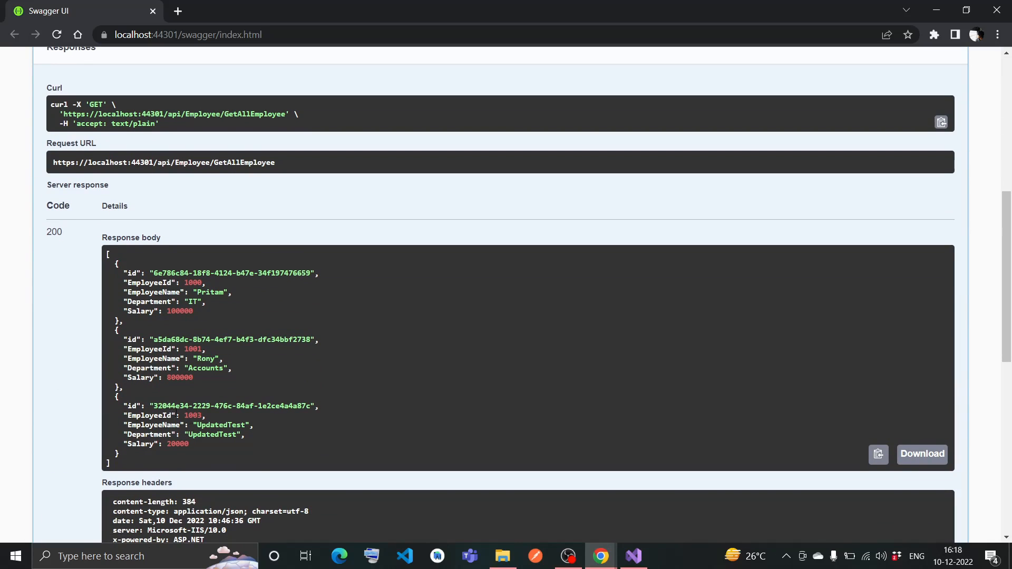
{"action": "left_click_drag", "start_coordinate": [123, 406], "coordinate": [189, 444]}
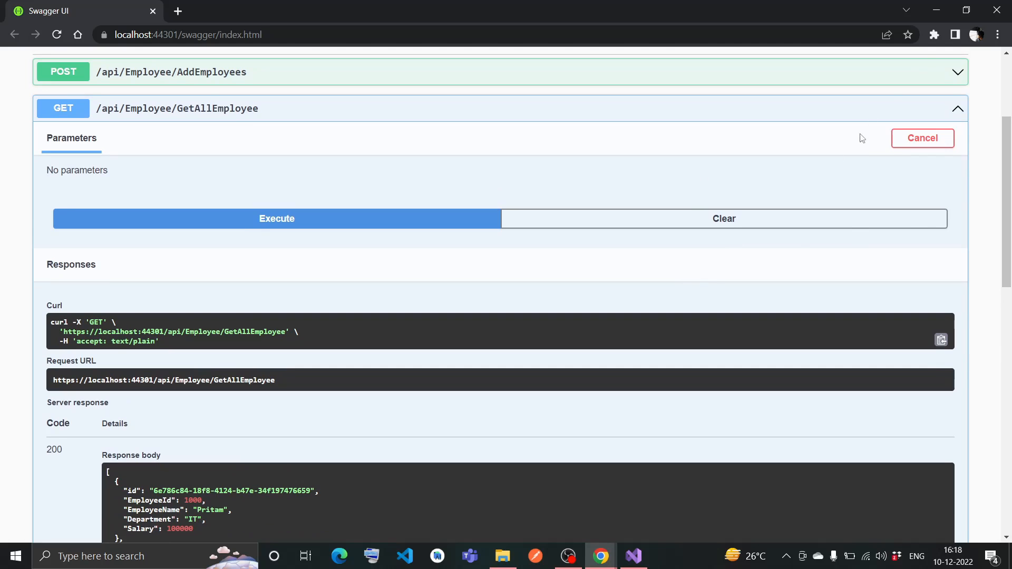
Step: Stop debugging, declare Task DeleteEmployeeAsync(string id) in ICosmosDbService, and save
{"action": "left_click", "coordinate": [632, 556]}
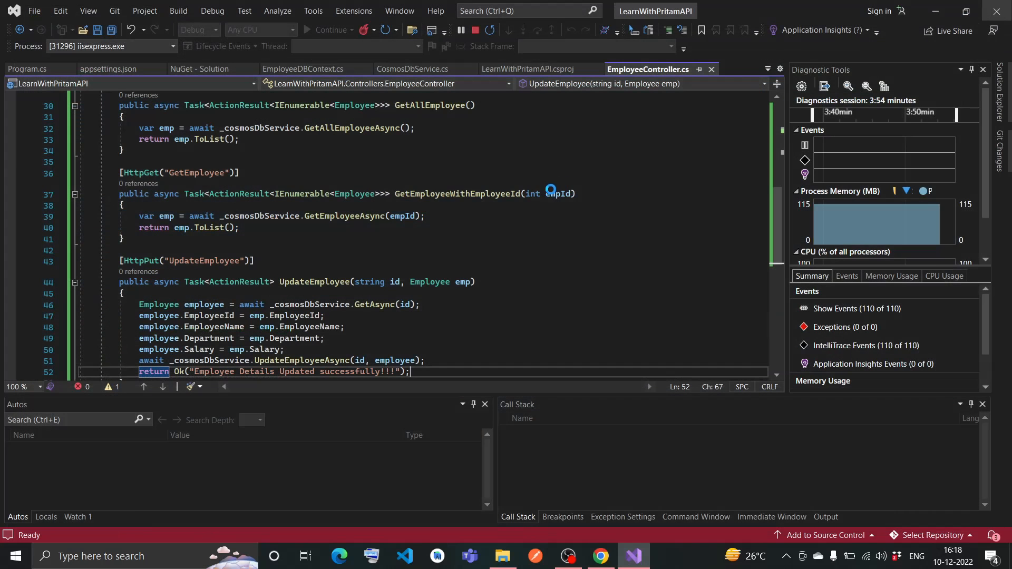
{"action": "left_click", "coordinate": [475, 31]}
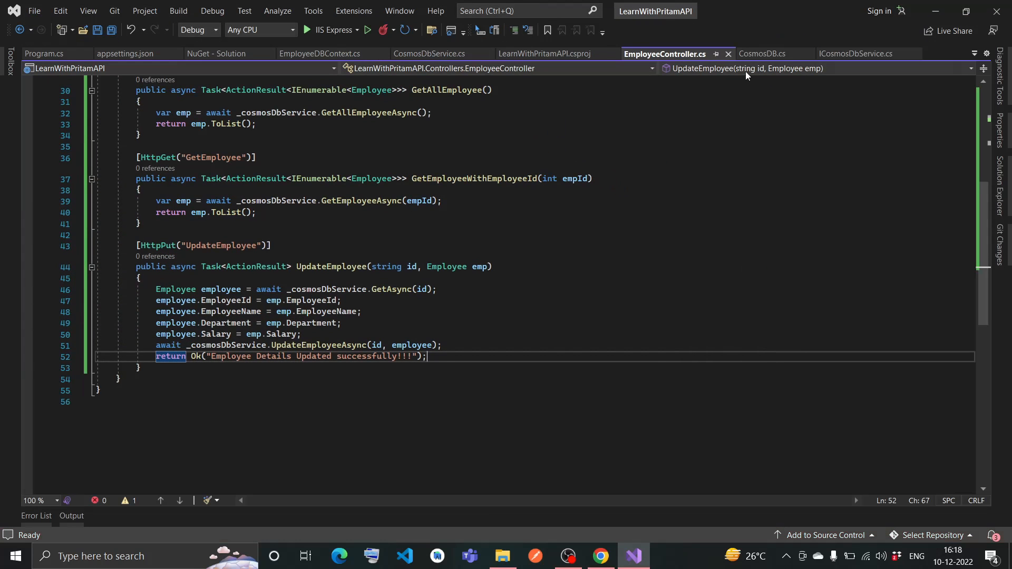
{"action": "left_click", "coordinate": [855, 53]}
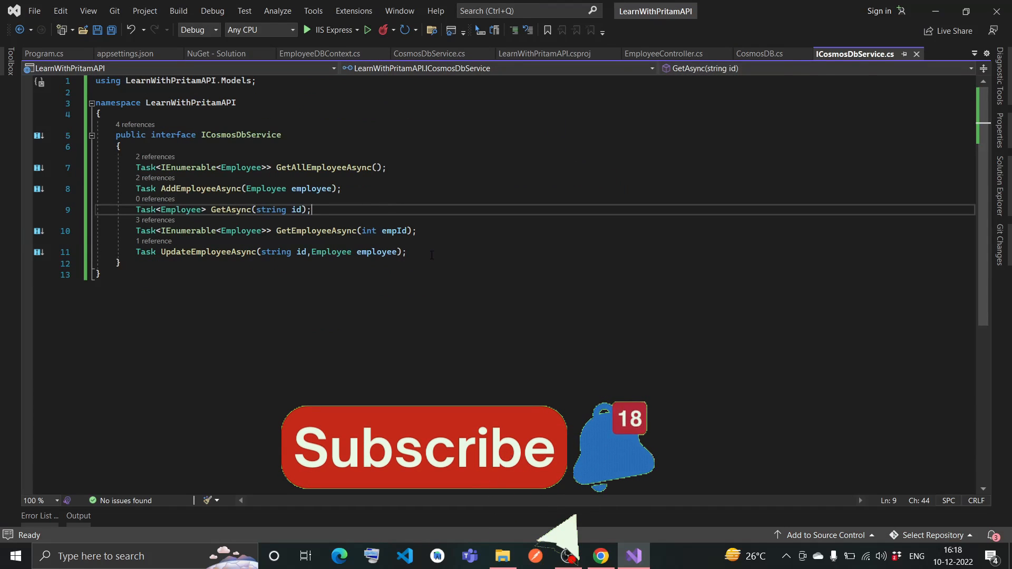
{"action": "type", "text": "Tas"}
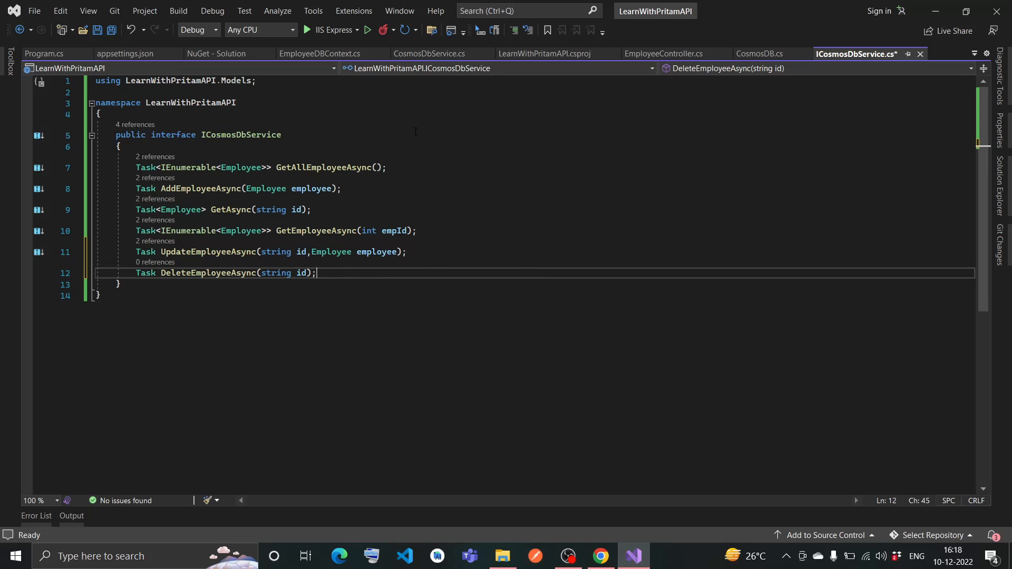
{"action": "key", "text": "ctrl+s"}
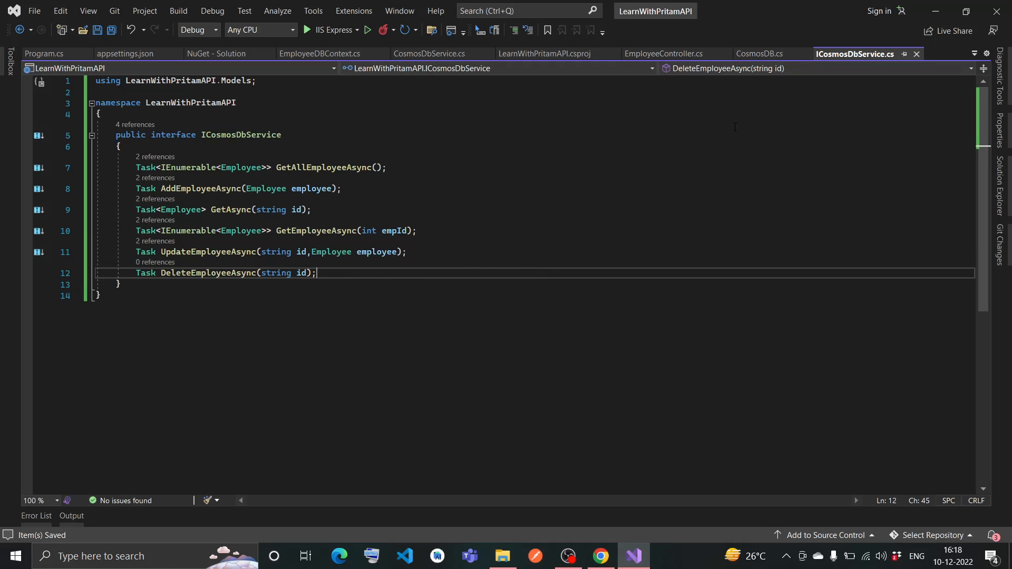
{"action": "mouse_move", "coordinate": [429, 54]}
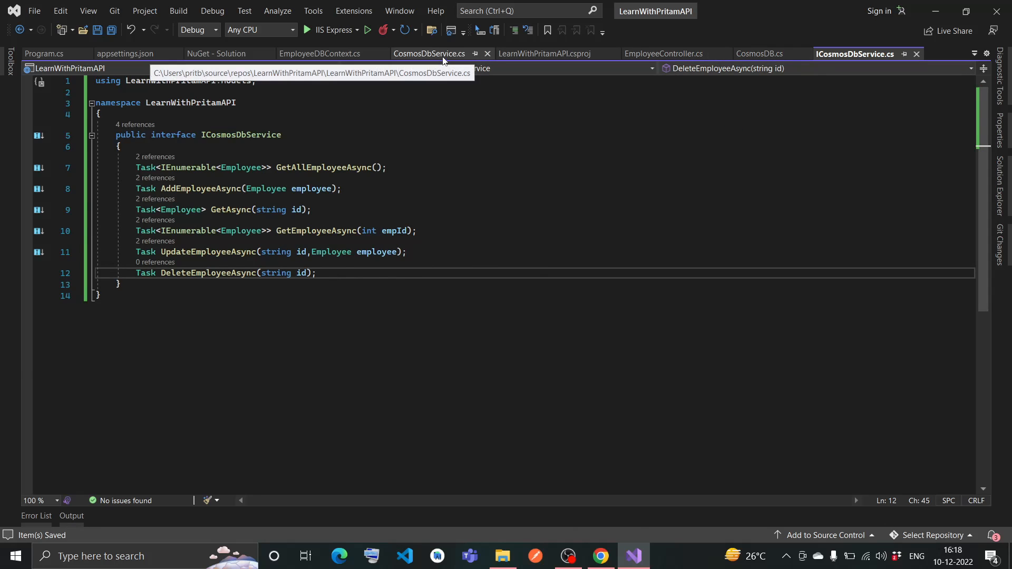
Step: Generate a throwing DeleteEmployeeAsync stub in CosmosDbService via the Implement interface fix
{"action": "left_click", "coordinate": [429, 54]}
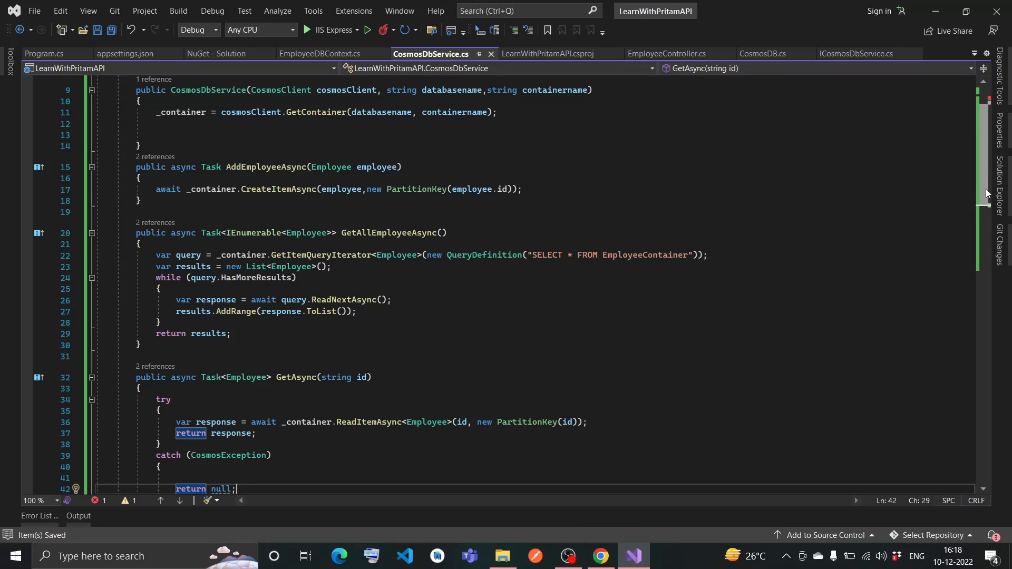
{"action": "scroll", "scroll_direction": "up", "scroll_amount": 3}
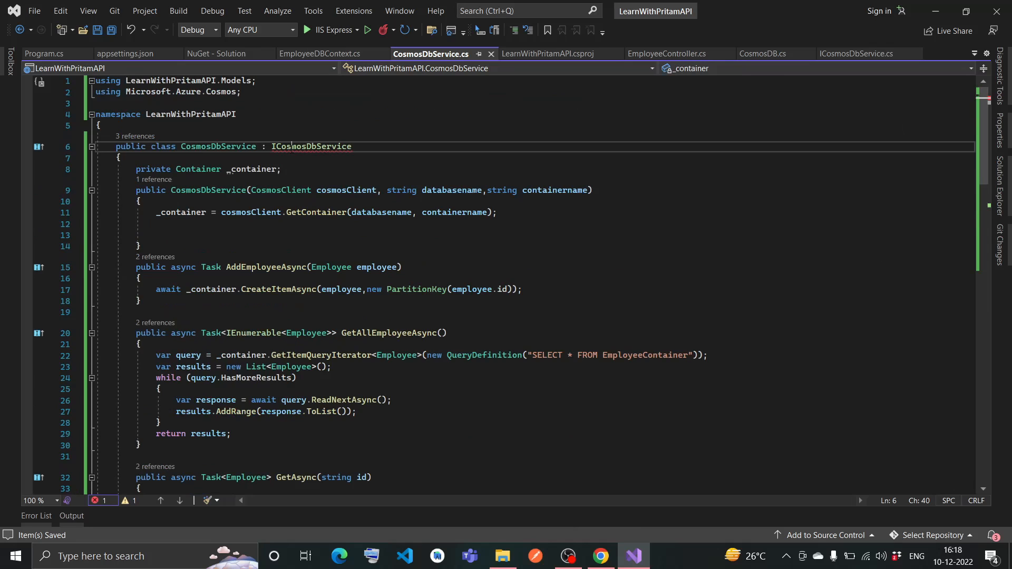
{"action": "left_click", "coordinate": [75, 146]}
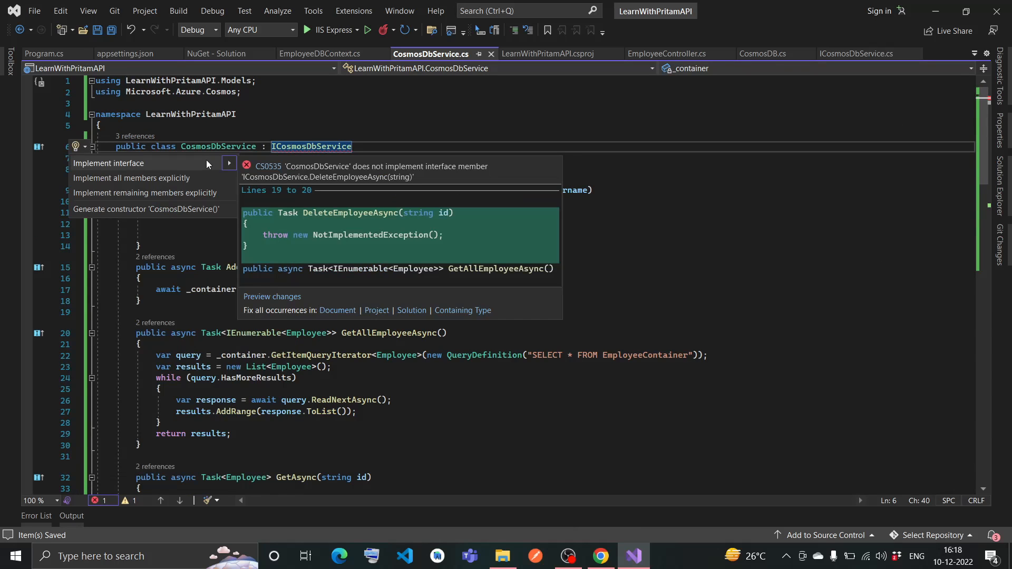
{"action": "left_click", "coordinate": [110, 162]}
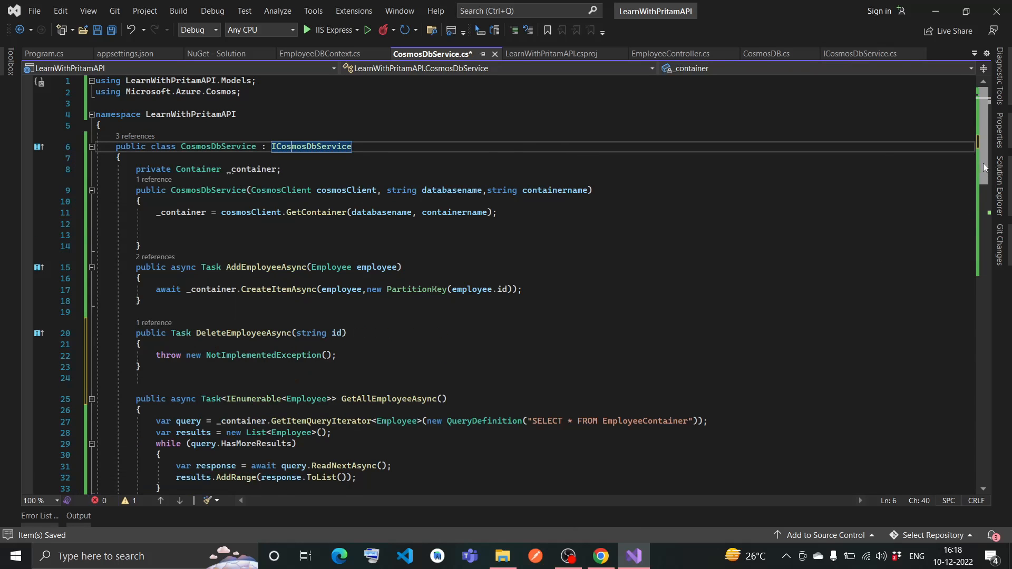
{"action": "scroll", "scroll_direction": "down", "scroll_amount": 3}
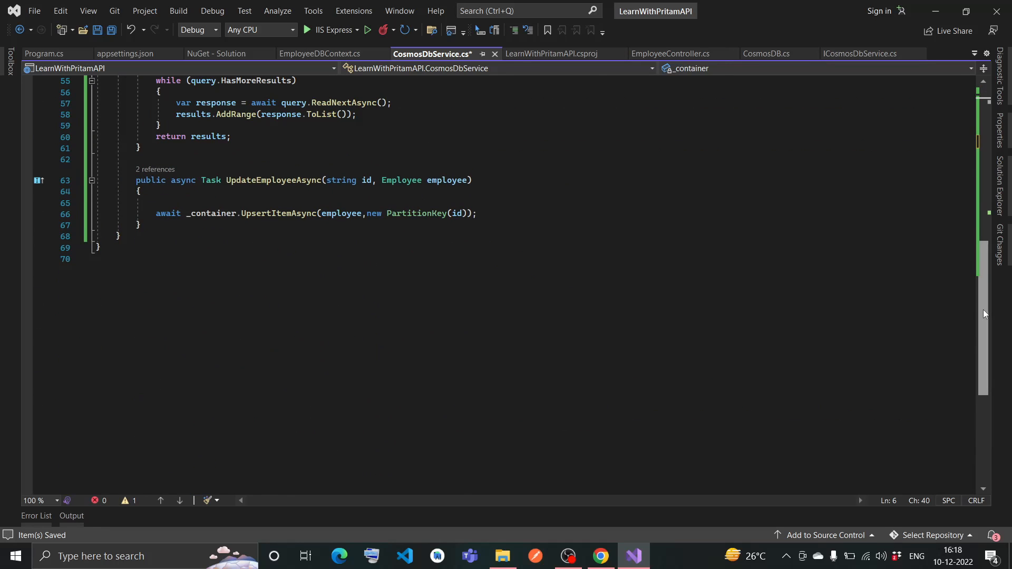
{"action": "scroll", "scroll_direction": "up", "scroll_amount": 3}
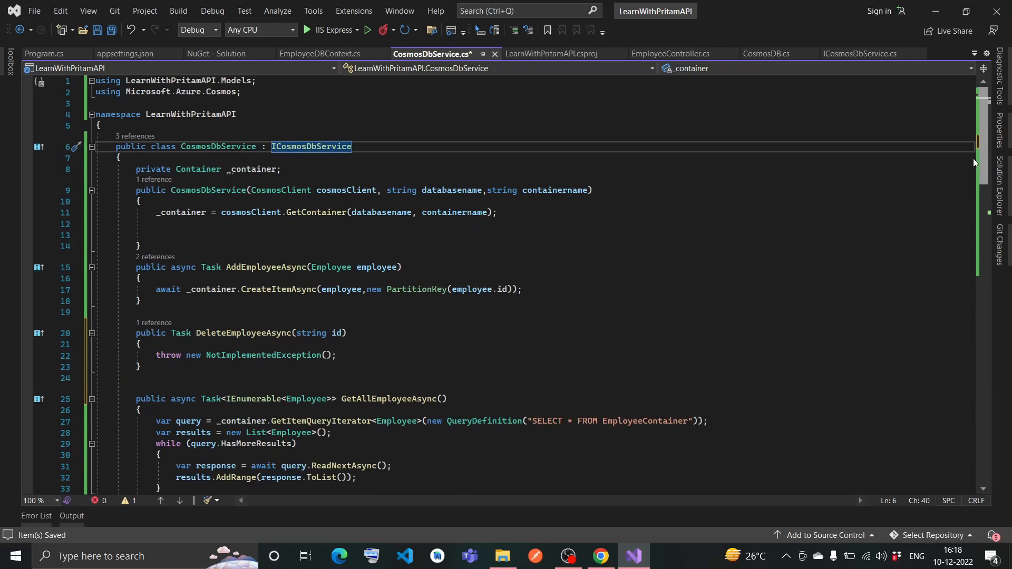
{"action": "scroll", "scroll_direction": "down", "scroll_amount": 3}
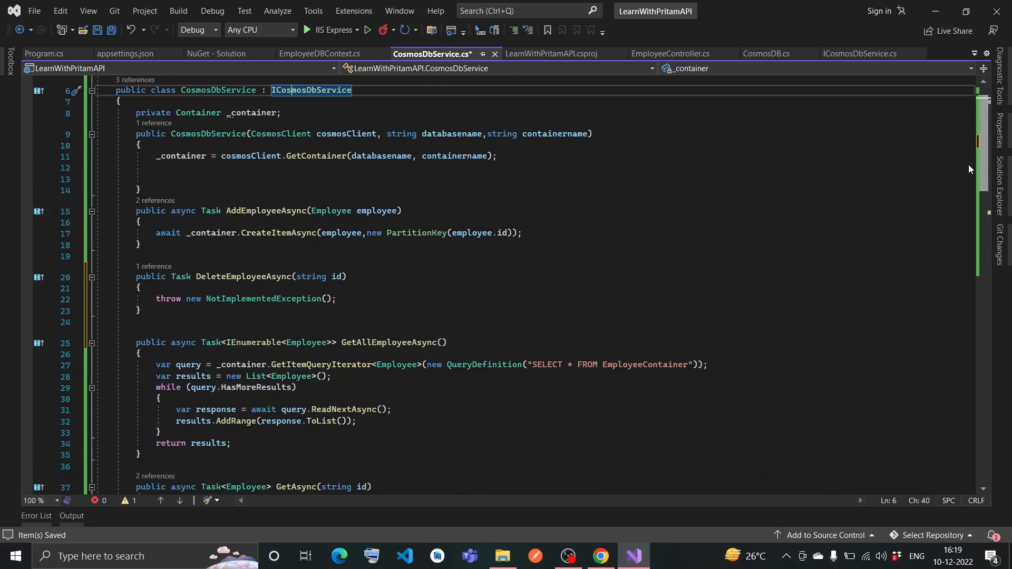
{"action": "scroll", "scroll_direction": "down", "scroll_amount": 3}
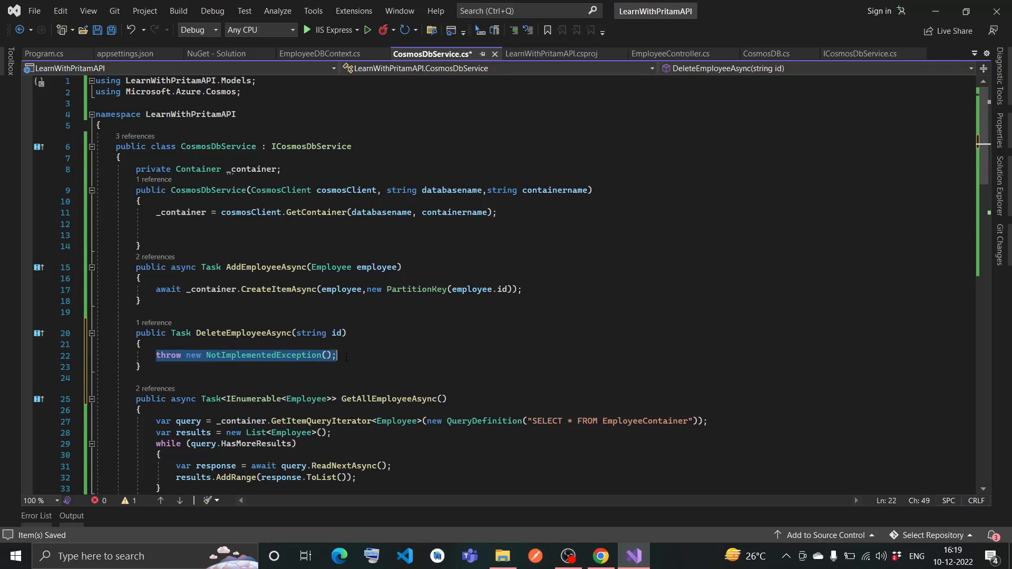
Step: Replace the stub with await _container.DeleteItemAsync<Employee>(id, new PartitionKey(id))
{"action": "key", "text": "Delete"}
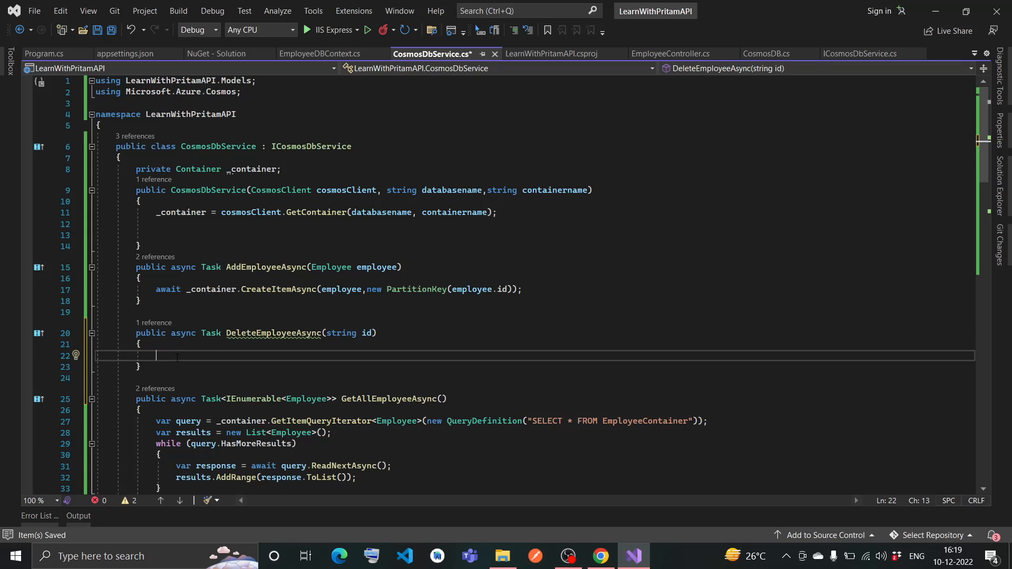
{"action": "type", "text": "await _container."}
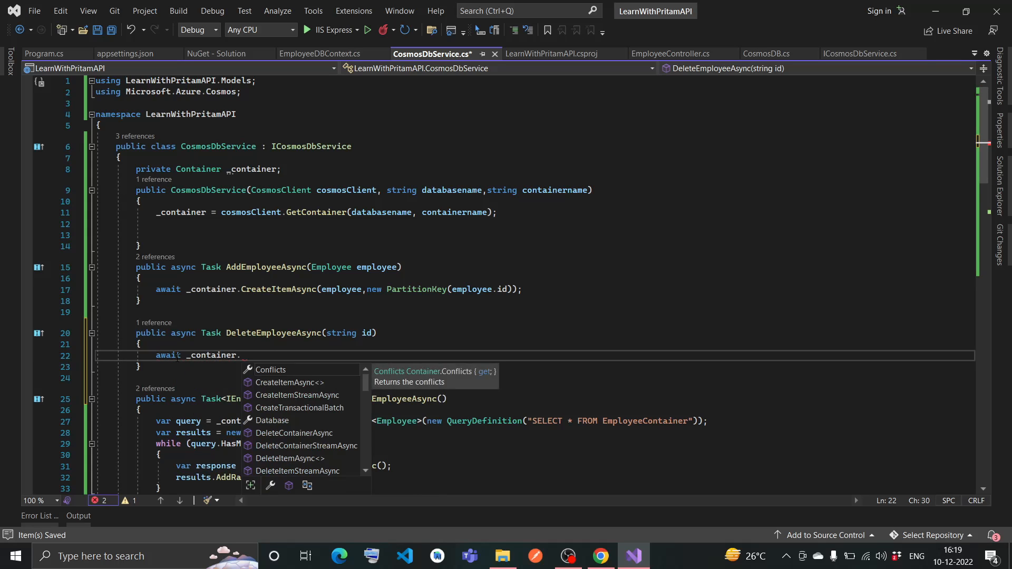
{"action": "type", "text": "D"}
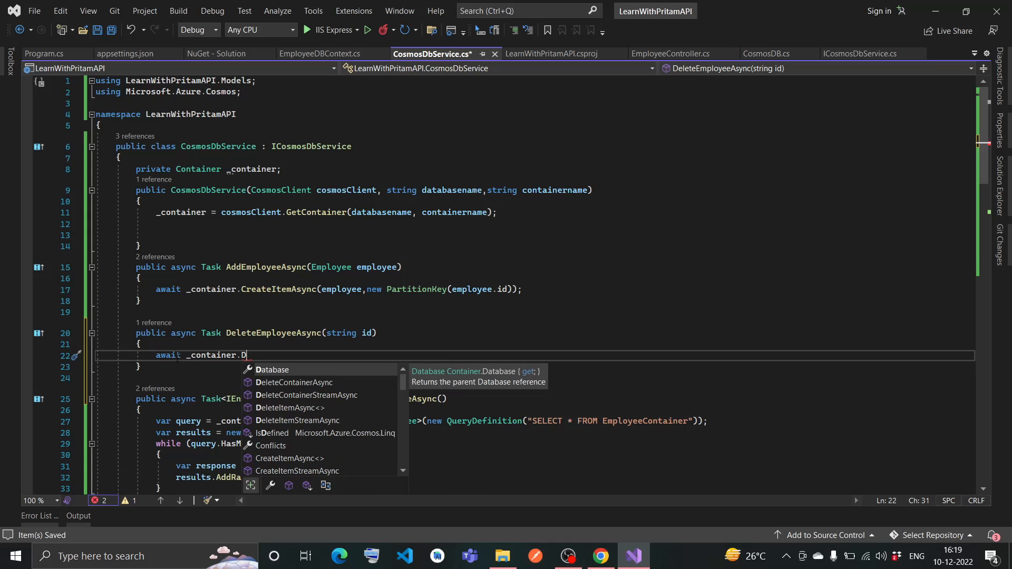
{"action": "type", "text": "eleteItemAsync("}
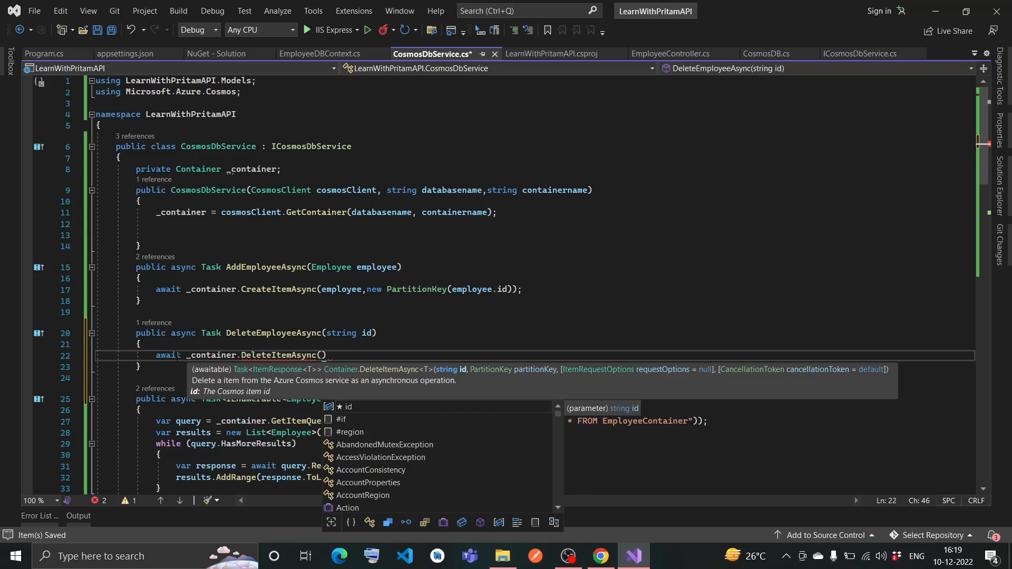
{"action": "type", "text": "id"}
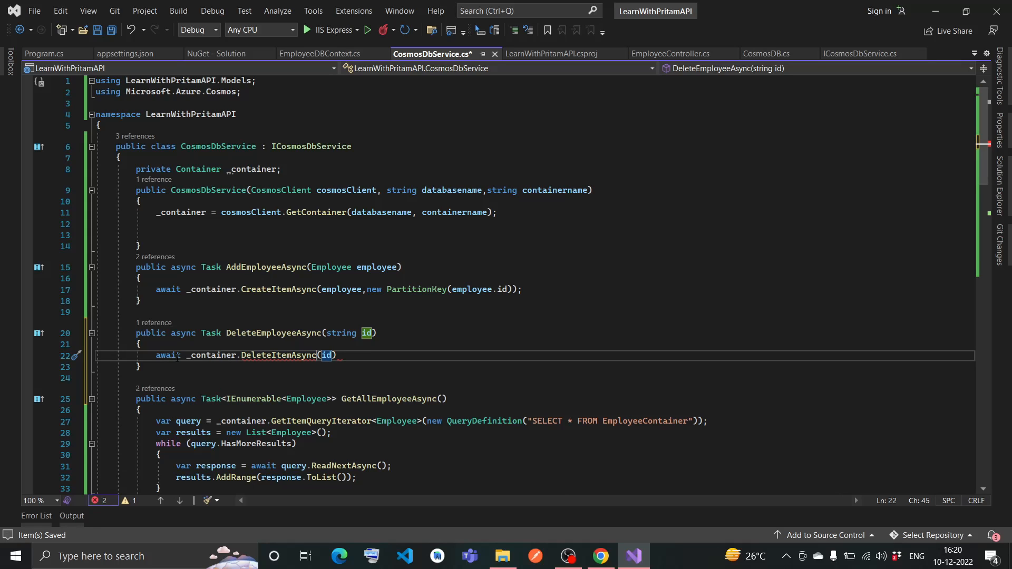
{"action": "type", "text": "<Employee>"}
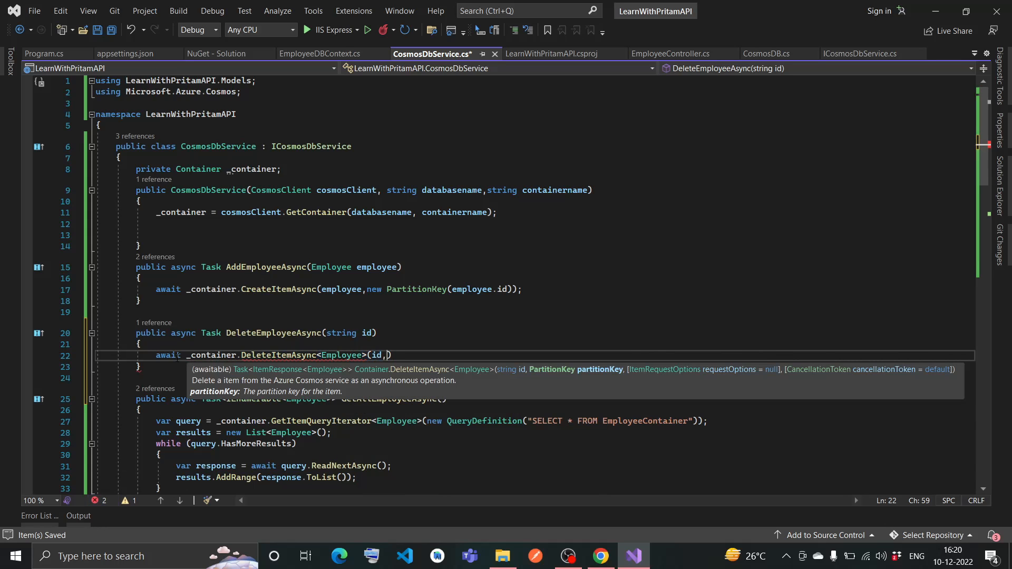
{"action": "type", "text": "new"}
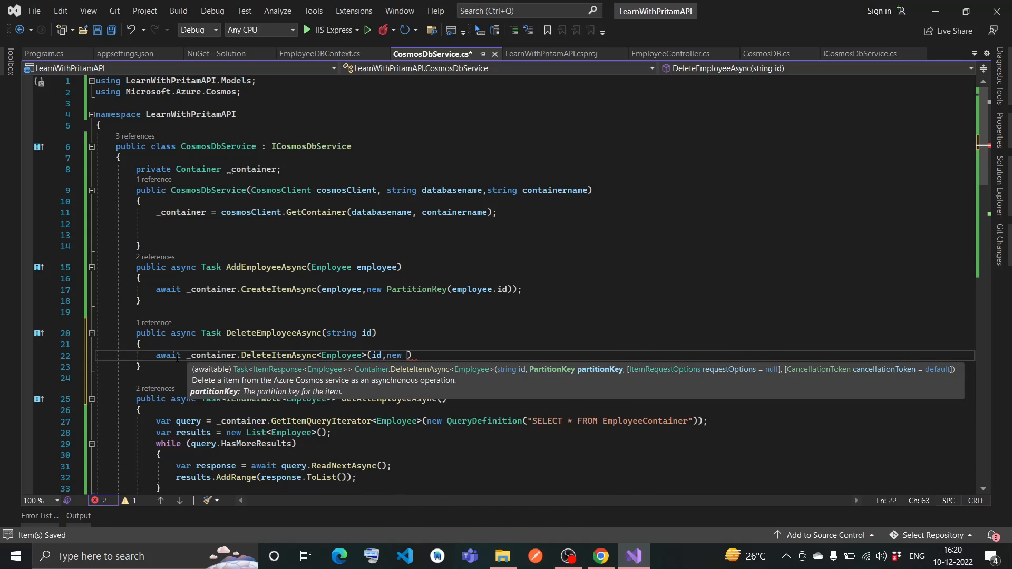
{"action": "type", "text": "PartitionKey"}
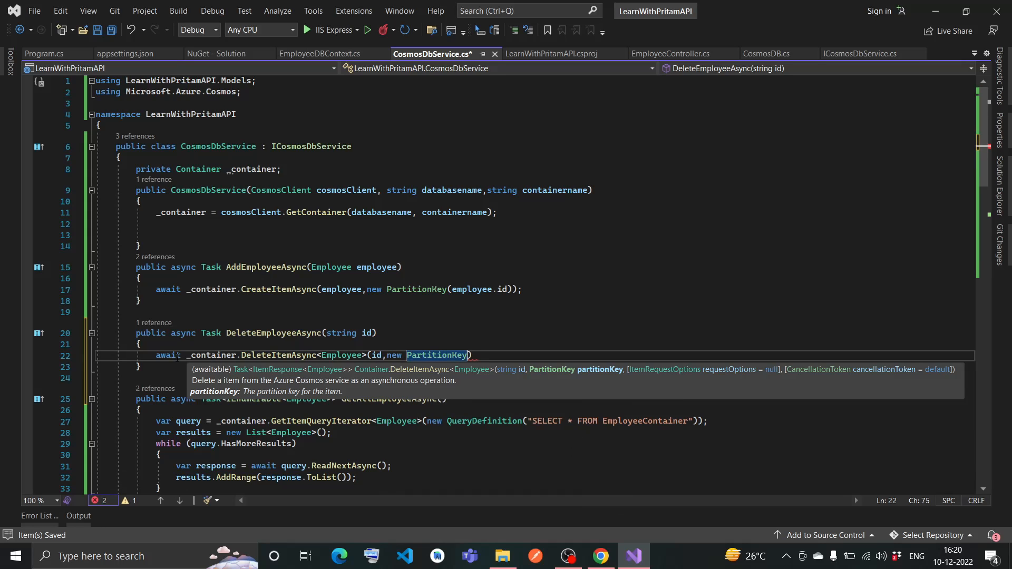
{"action": "type", "text": "()"}
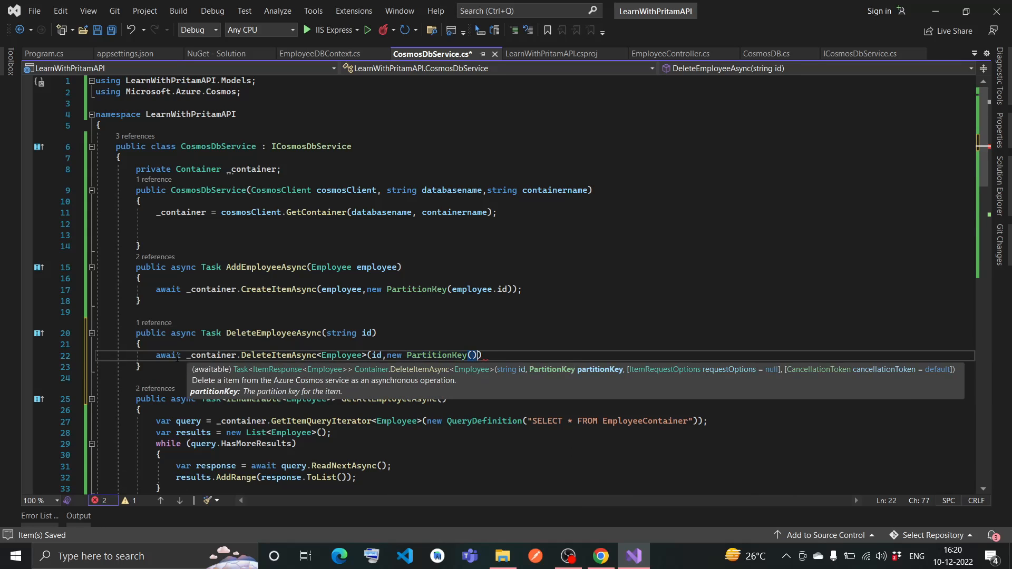
{"action": "type", "text": "id"}
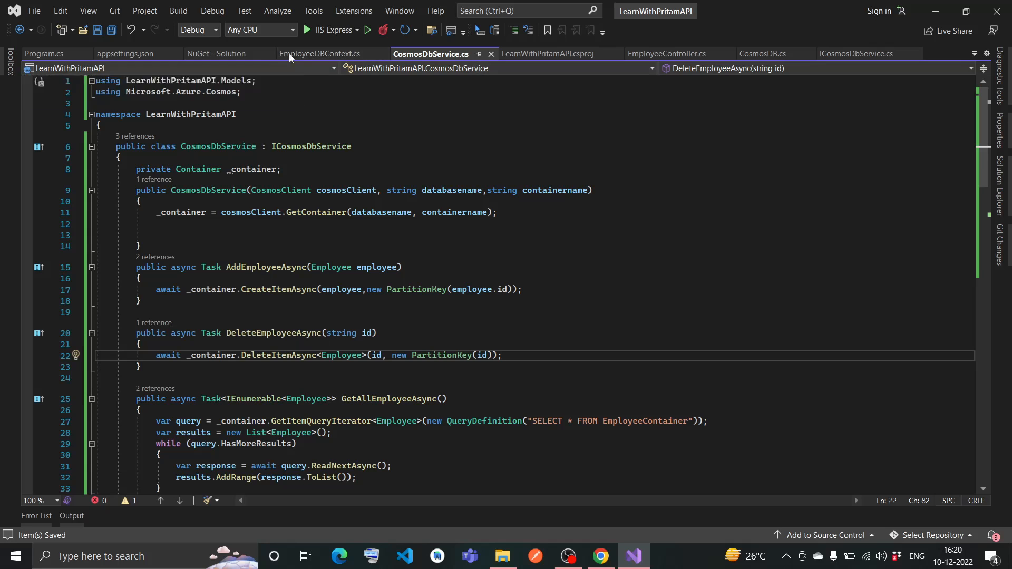
Step: Add an [HttpDelete("DeleteEmployee")] attribute in EmployeeController
{"action": "left_click", "coordinate": [665, 54]}
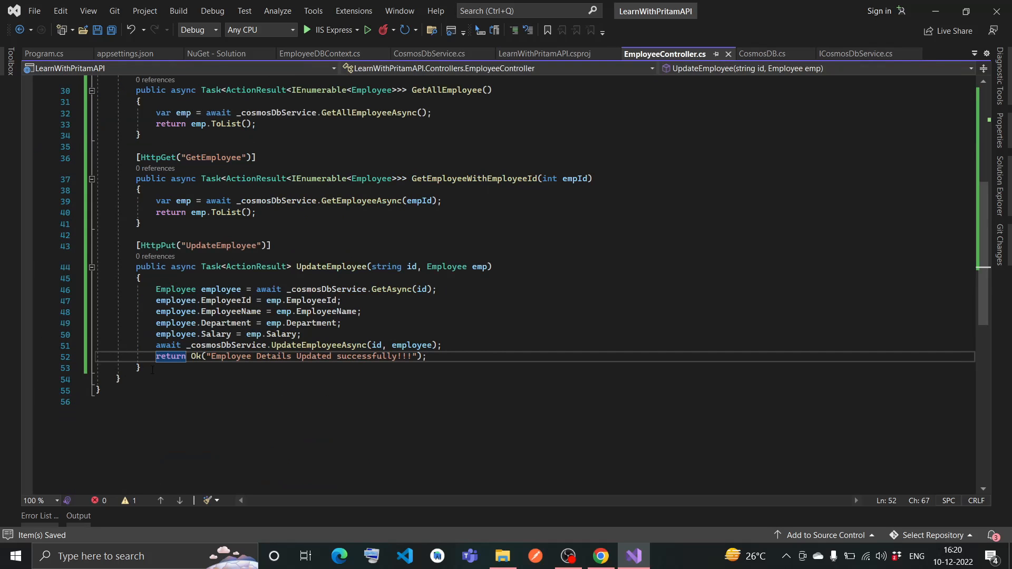
{"action": "type", "text": "[]"}
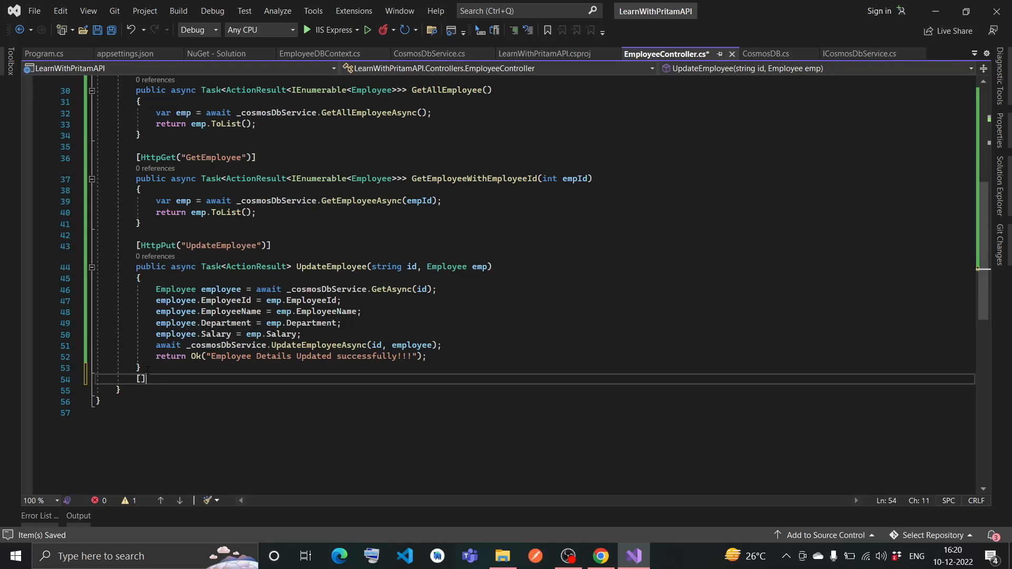
{"action": "type", "text": "Htt"}
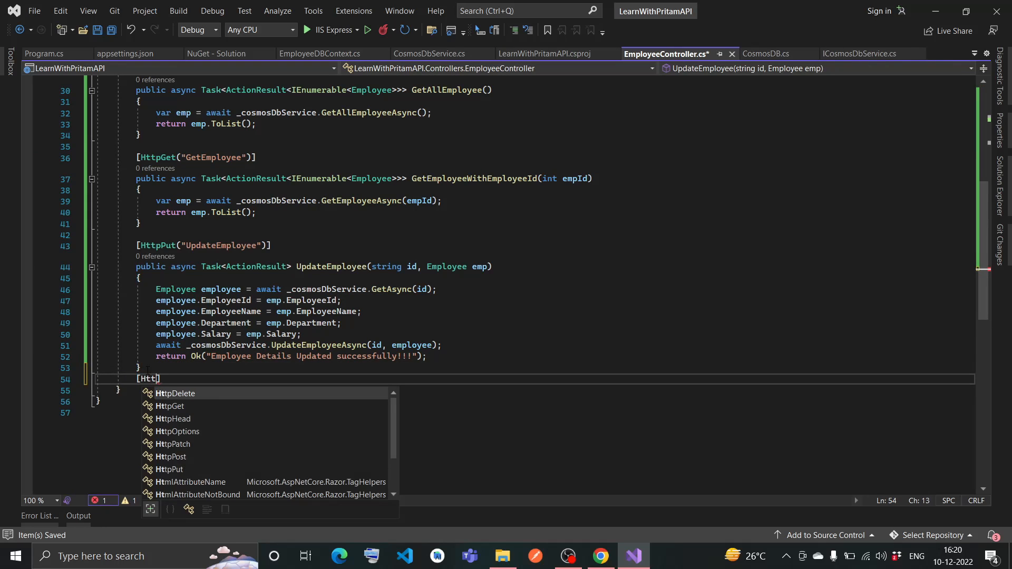
{"action": "left_click", "coordinate": [174, 393]}
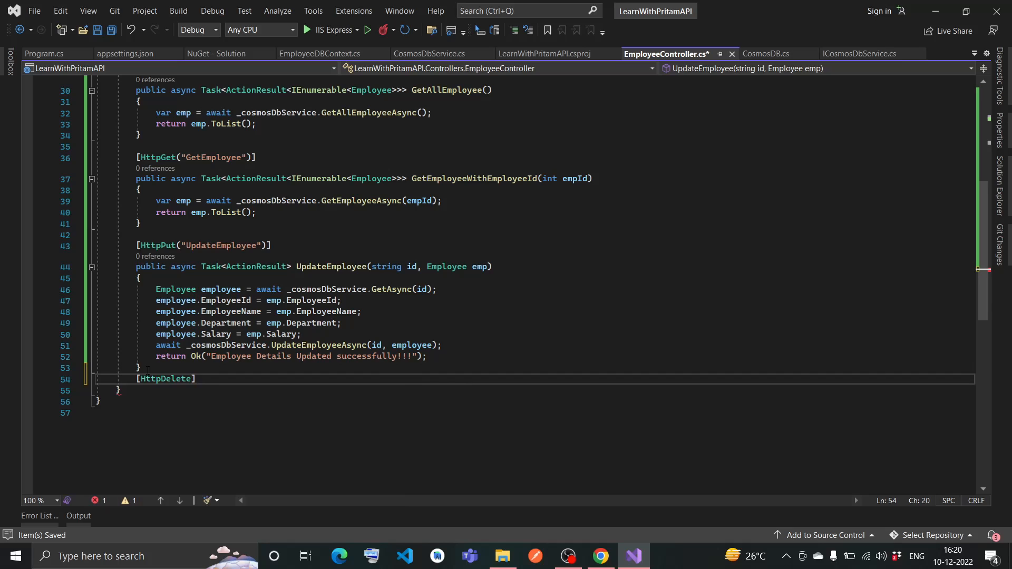
{"action": "type", "text": "(\"\")"}
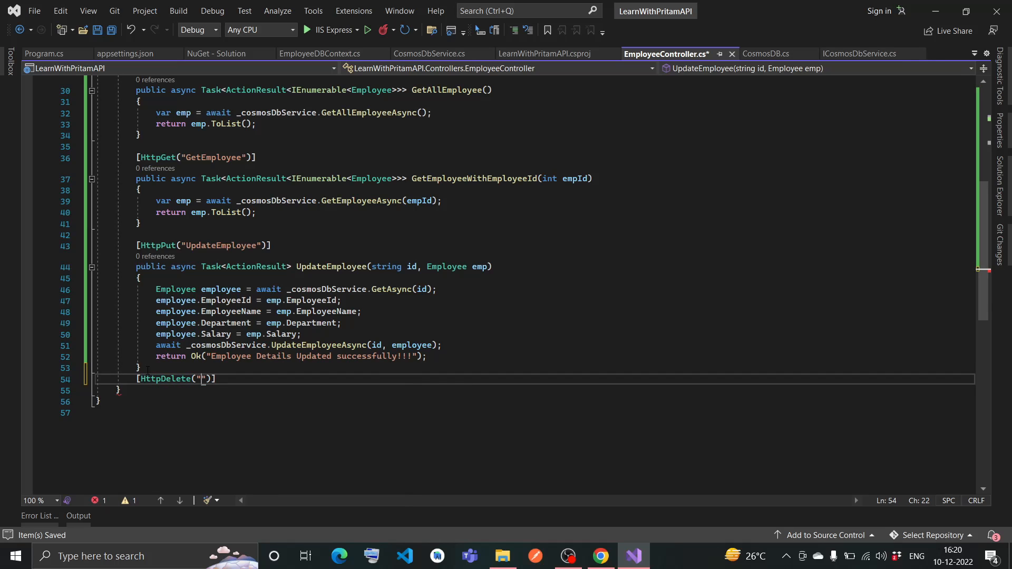
{"action": "type", "text": "D"}
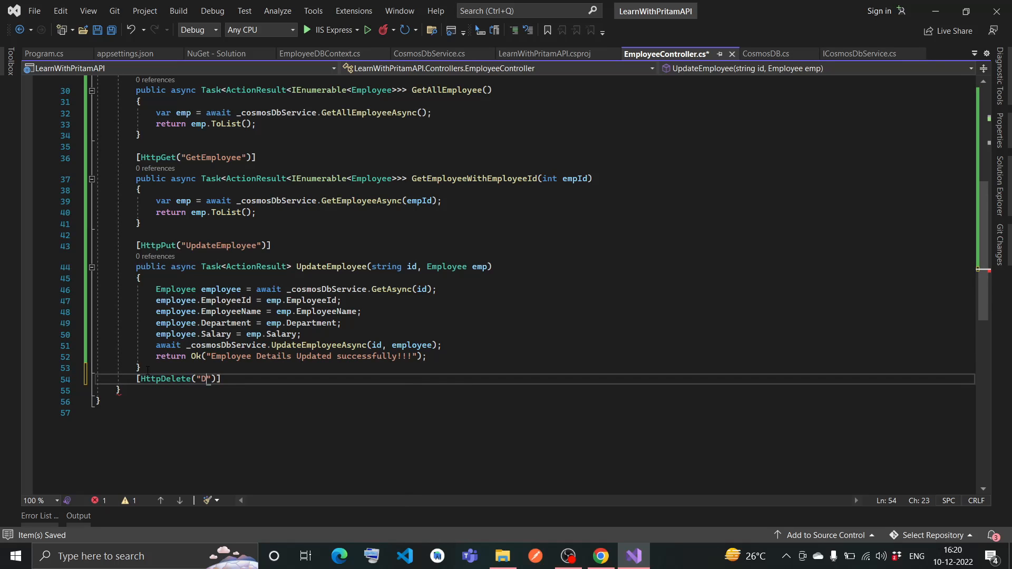
{"action": "type", "text": "elete"}
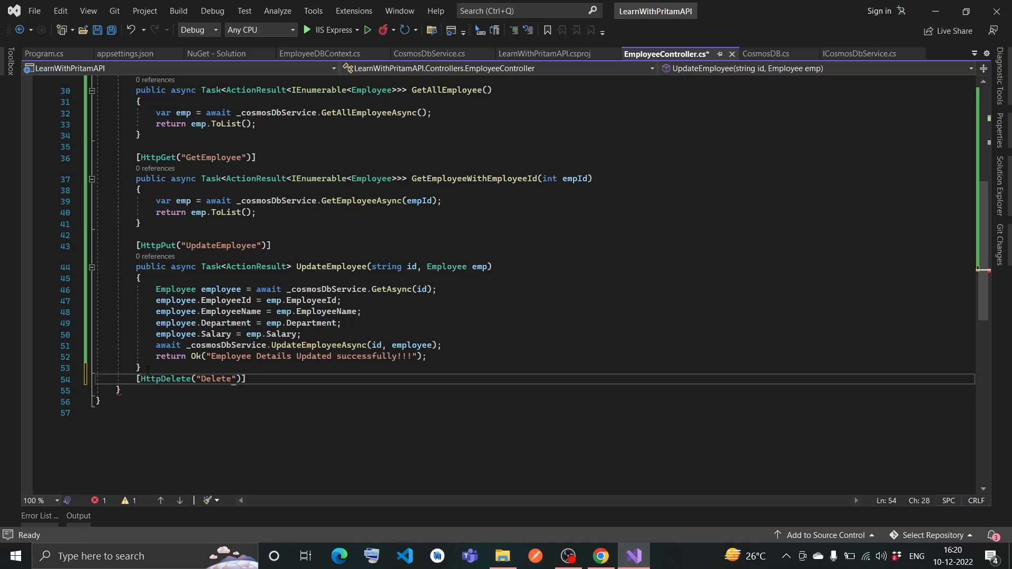
{"action": "type", "text": "Employee"}
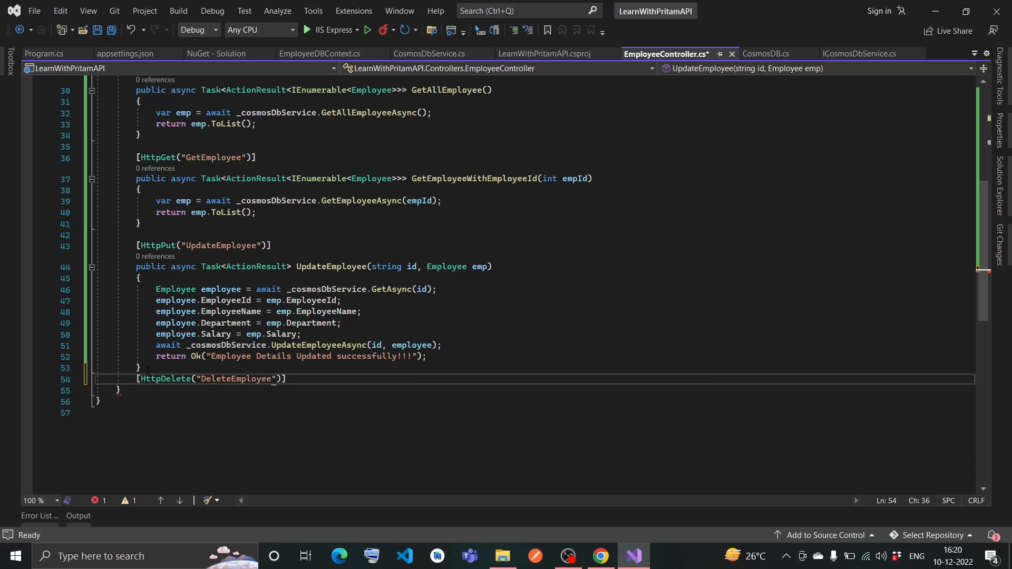
{"action": "key", "text": "Enter"}
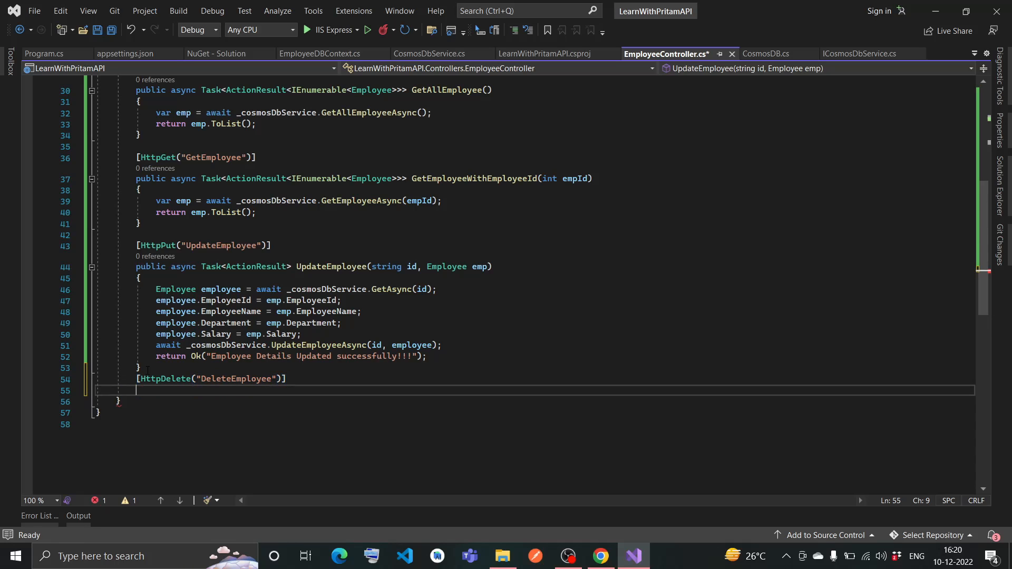
Step: Declare public async Task<IActionResult> DeleteEmployee taking a string id
{"action": "type", "text": "public"}
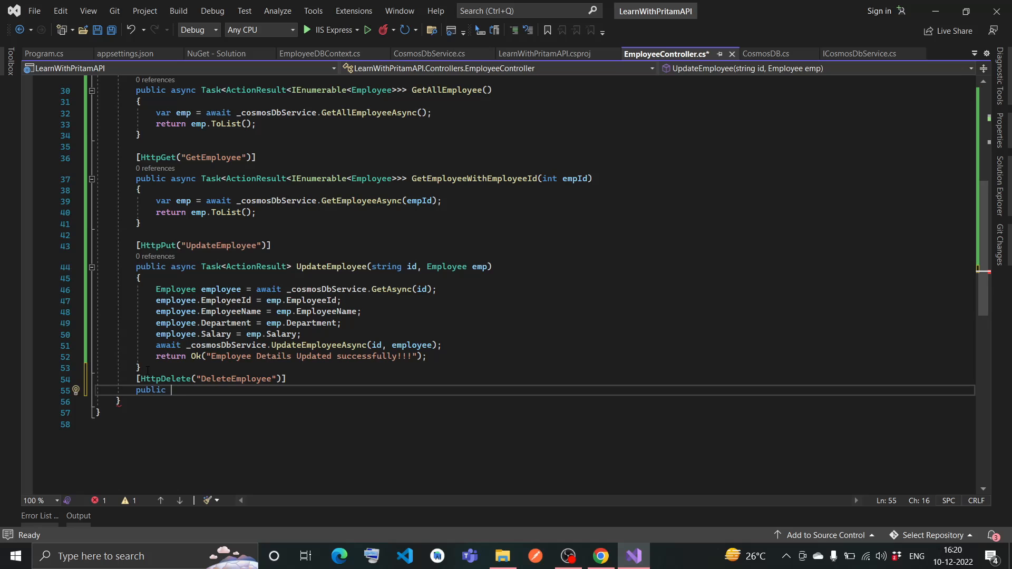
{"action": "type", "text": "async"}
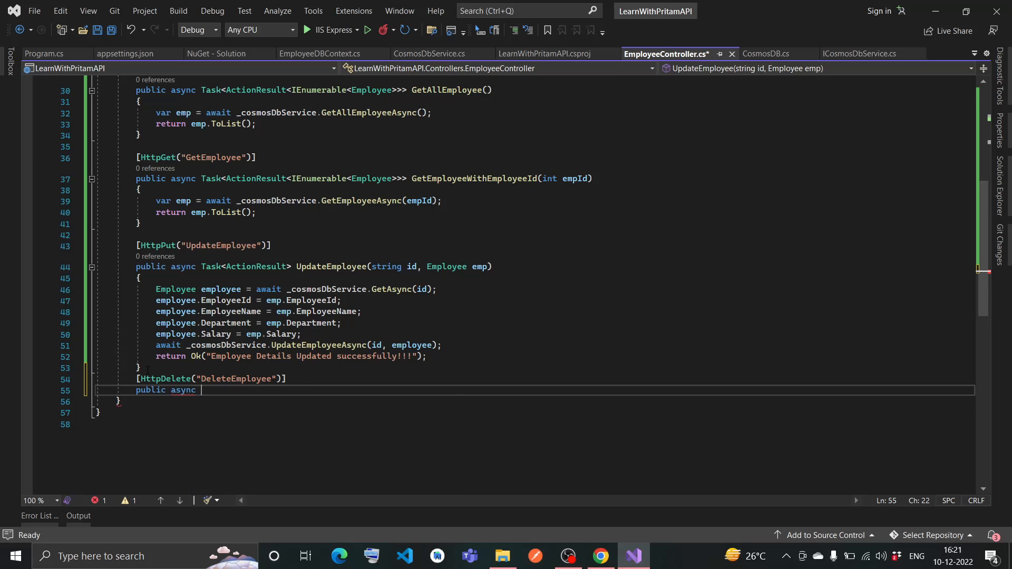
{"action": "type", "text": "Task"}
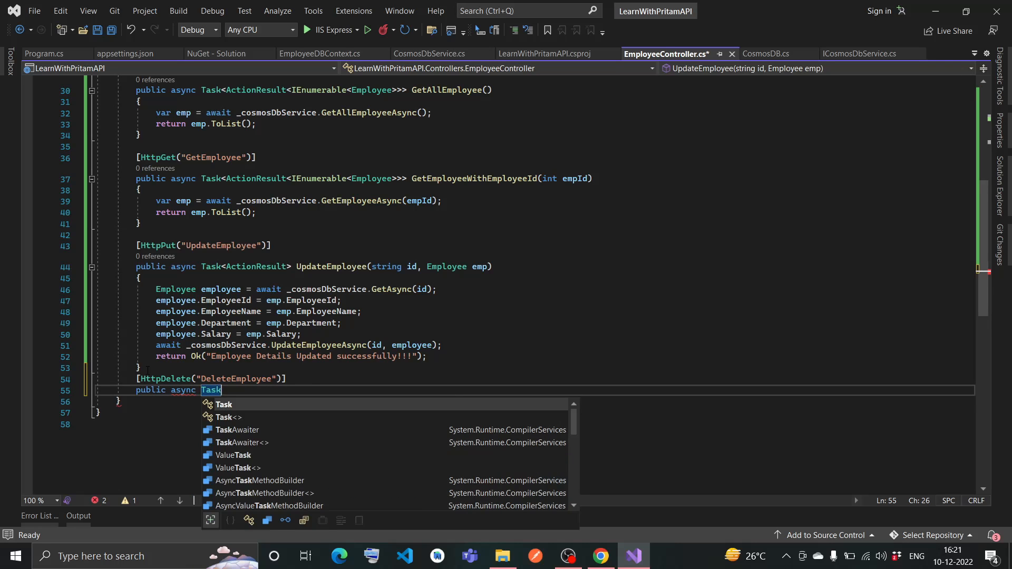
{"action": "type", "text": "<>"}
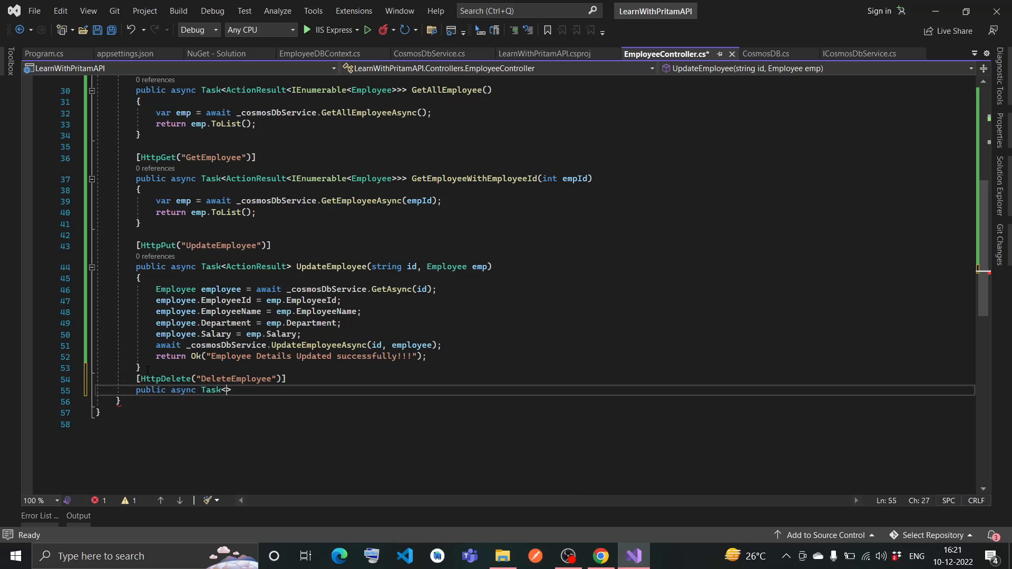
{"action": "type", "text": "IActionResult"}
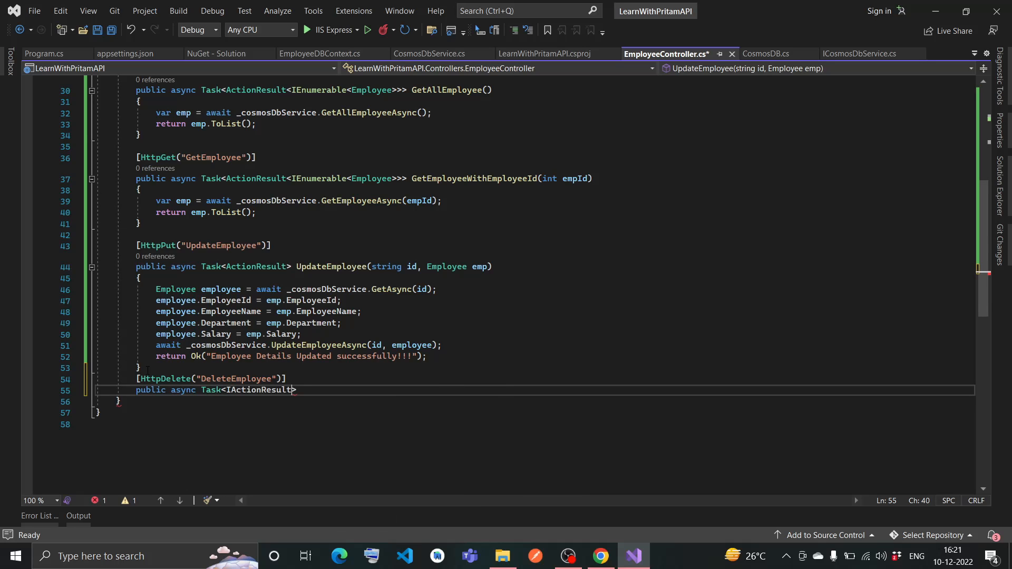
{"action": "type", "text": "De"}
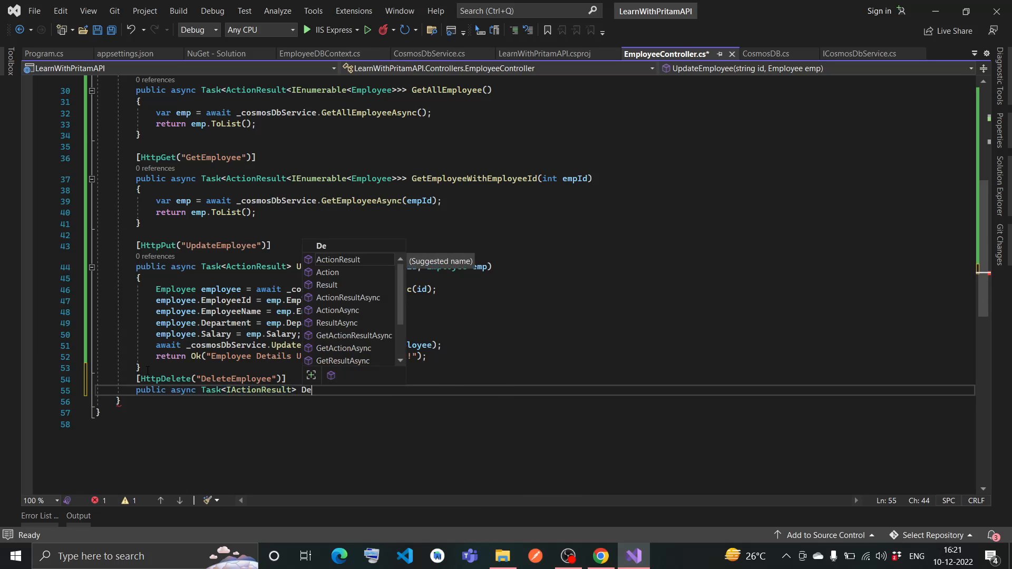
{"action": "type", "text": "teleEmployee("}
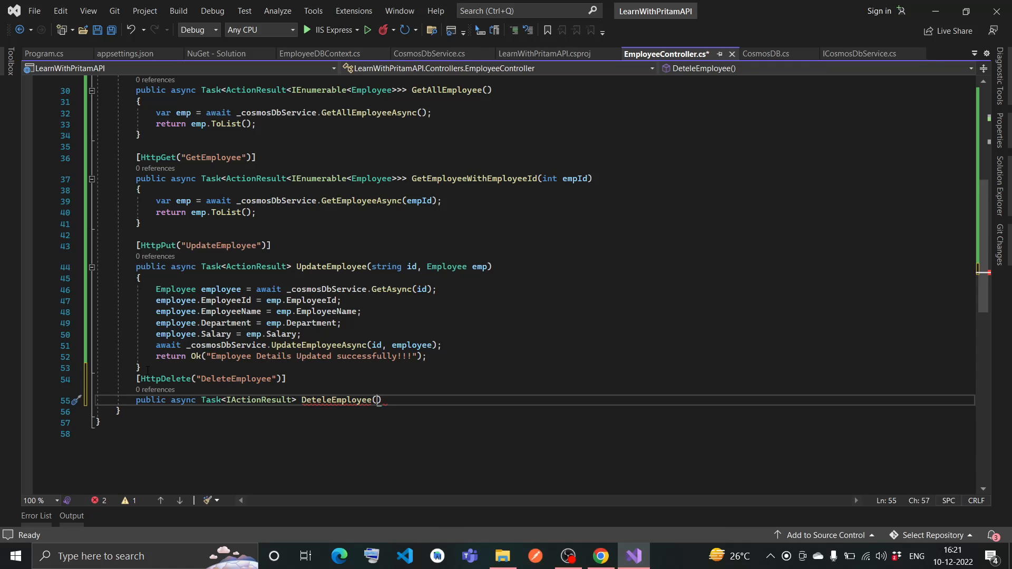
{"action": "type", "text": "string id"}
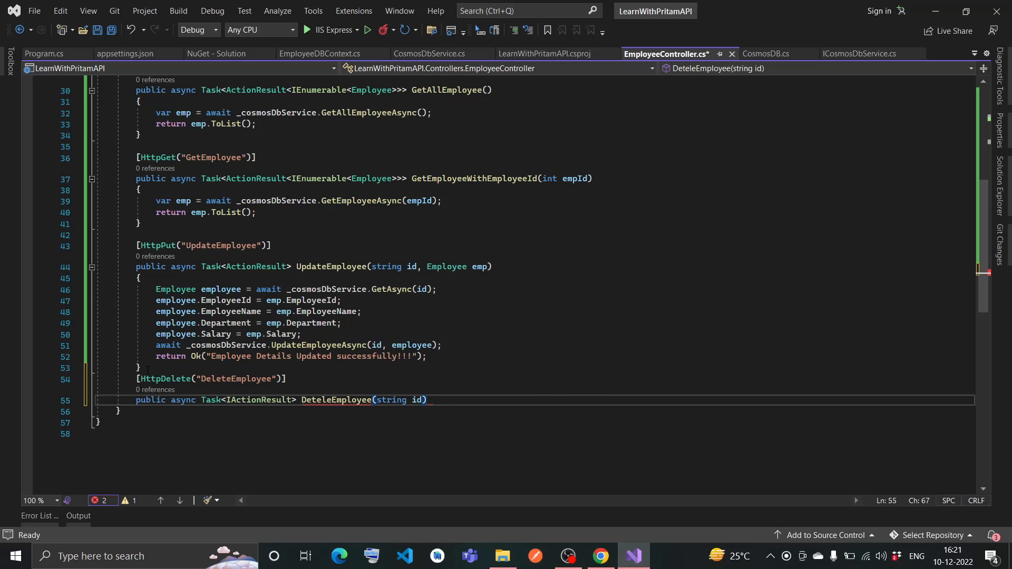
Step: Make the action await _cosmosDbService.DeleteEmployeeAsync(id) and return Ok with a success message
{"action": "type", "text": "{"}
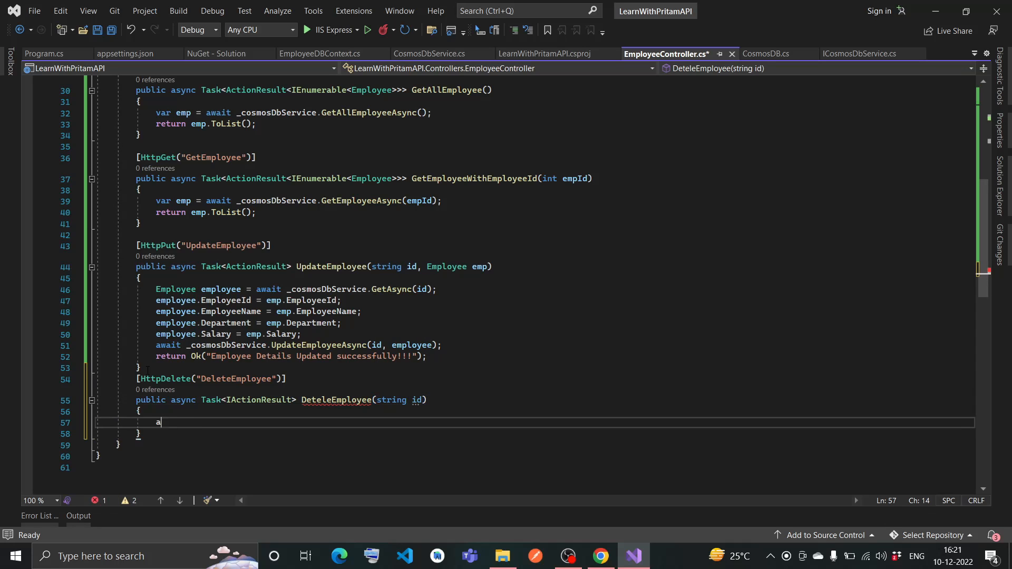
{"action": "type", "text": "wait _c"}
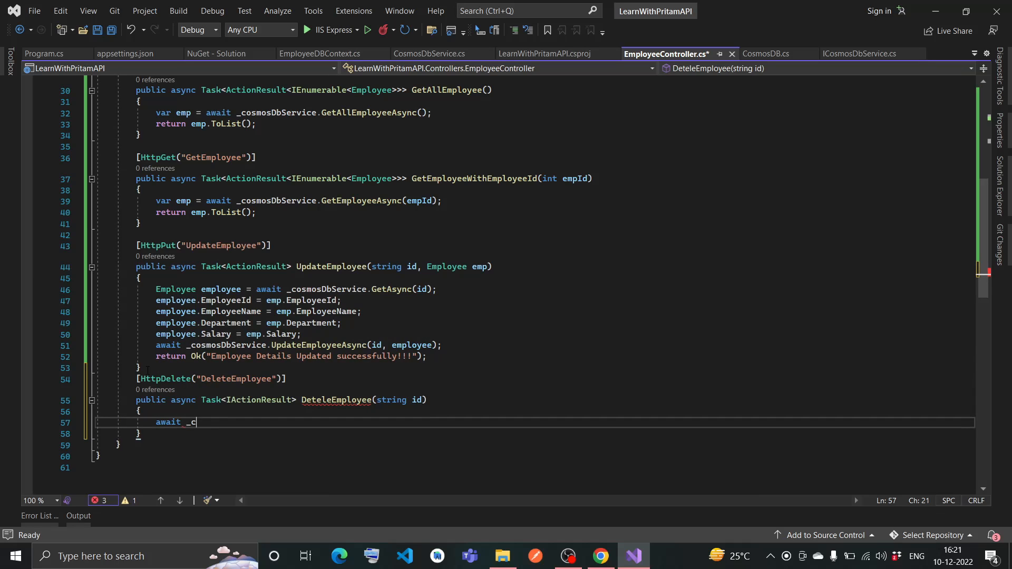
{"action": "type", "text": "osmosDbService."}
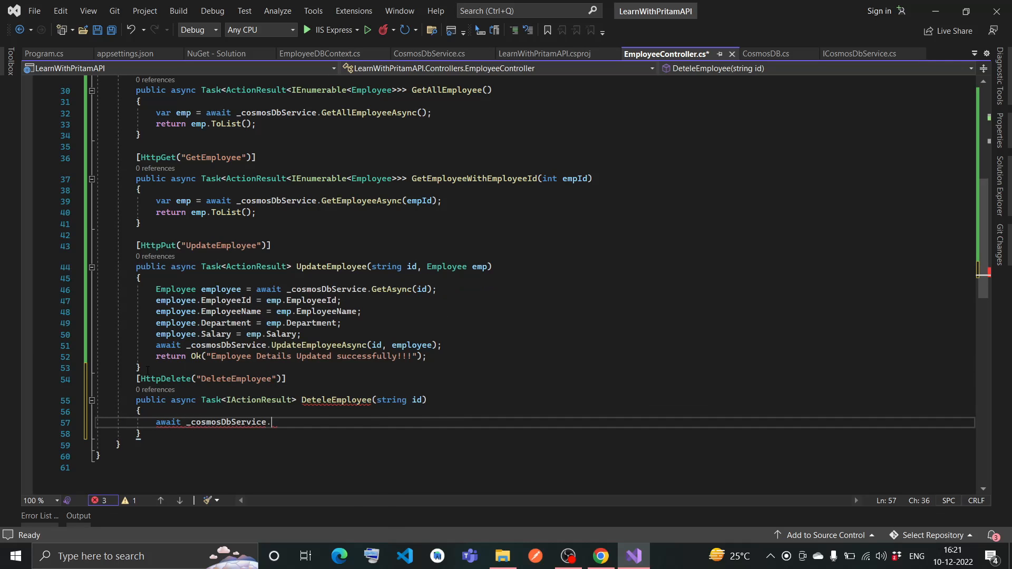
{"action": "type", "text": "DeleteEmployeeAsync("}
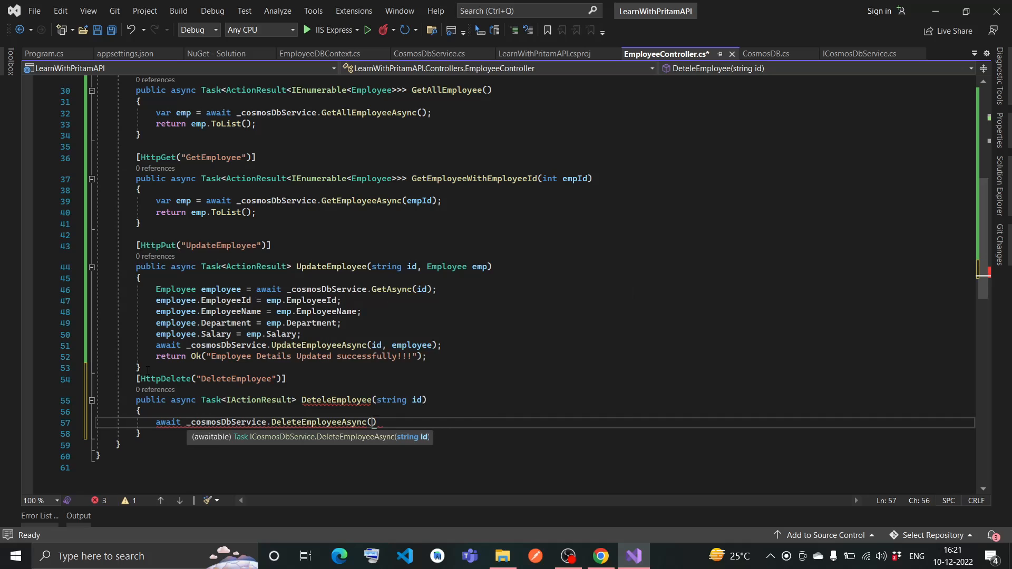
{"action": "type", "text": "id"}
{"action": "type", "text": "r"}
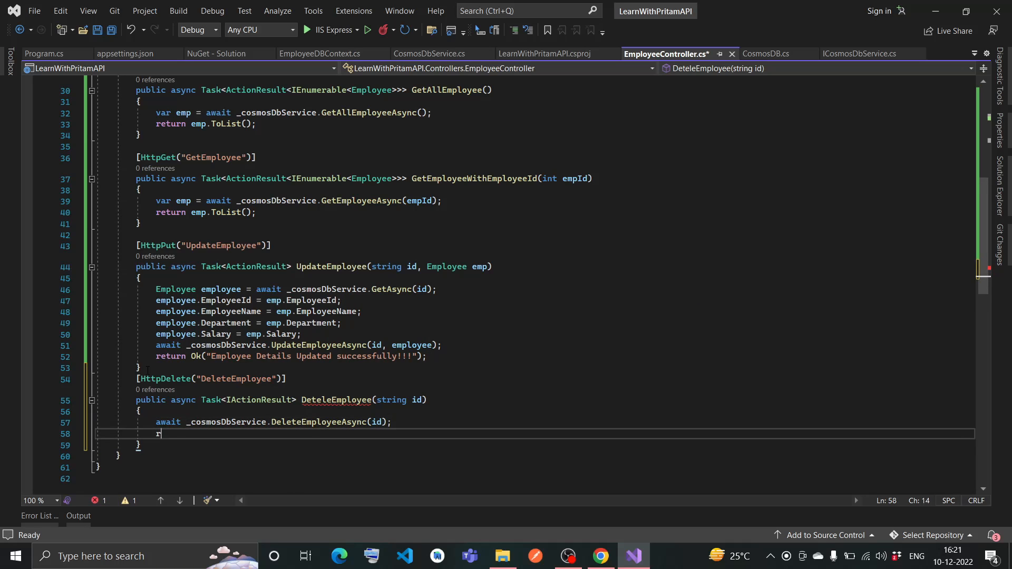
{"action": "type", "text": "eturn Ok(\"Deleted"}
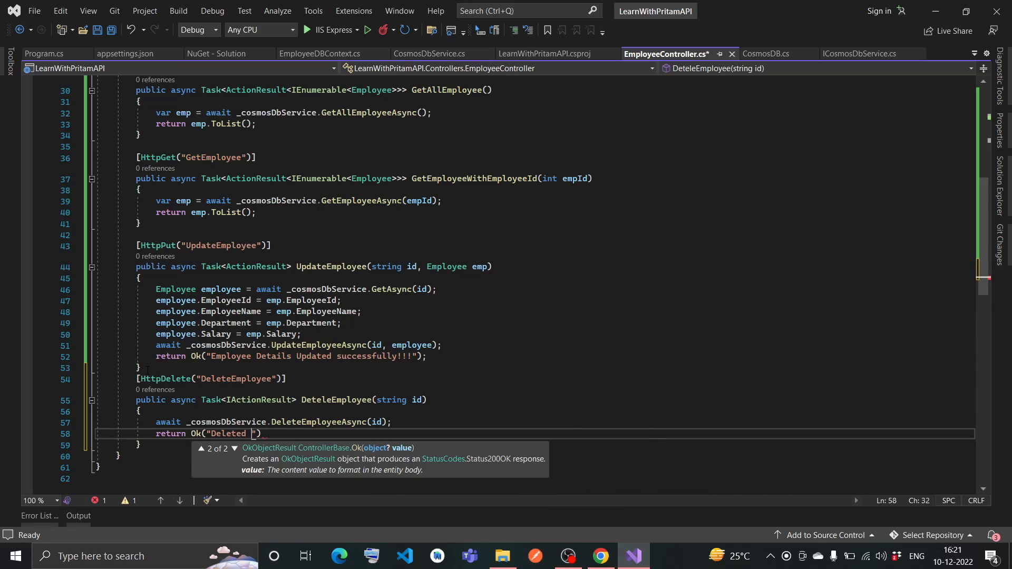
{"action": "type", "text": "Employee Deta"}
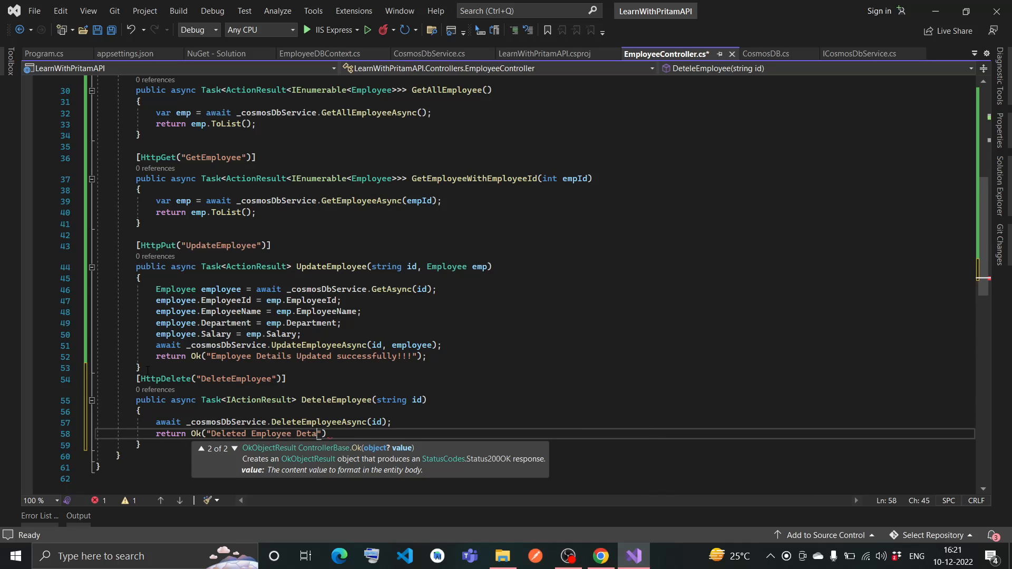
{"action": "type", "text": "ils Successfully!"}
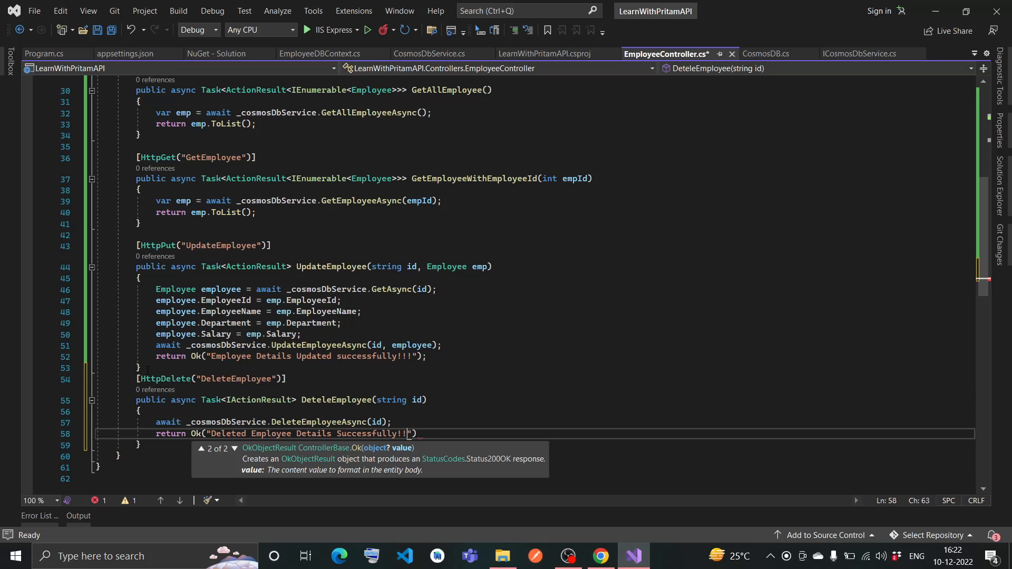
{"action": "type", "text": "!.."}
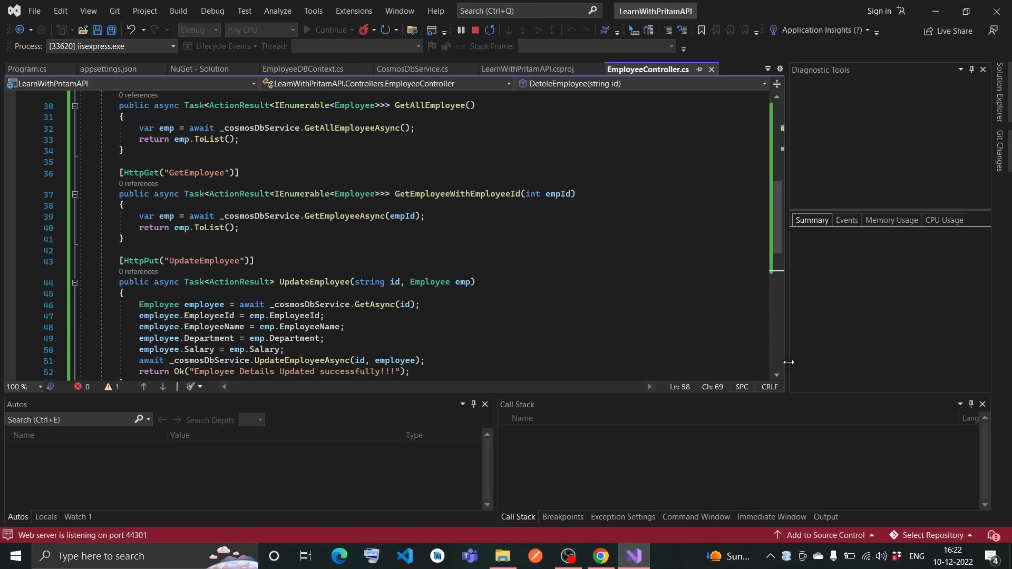
Step: In Swagger UI, enable Try it out for GetAllEmployee and DeleteEmployee, then rerun GetAllEmployee
{"action": "left_click", "coordinate": [600, 555]}
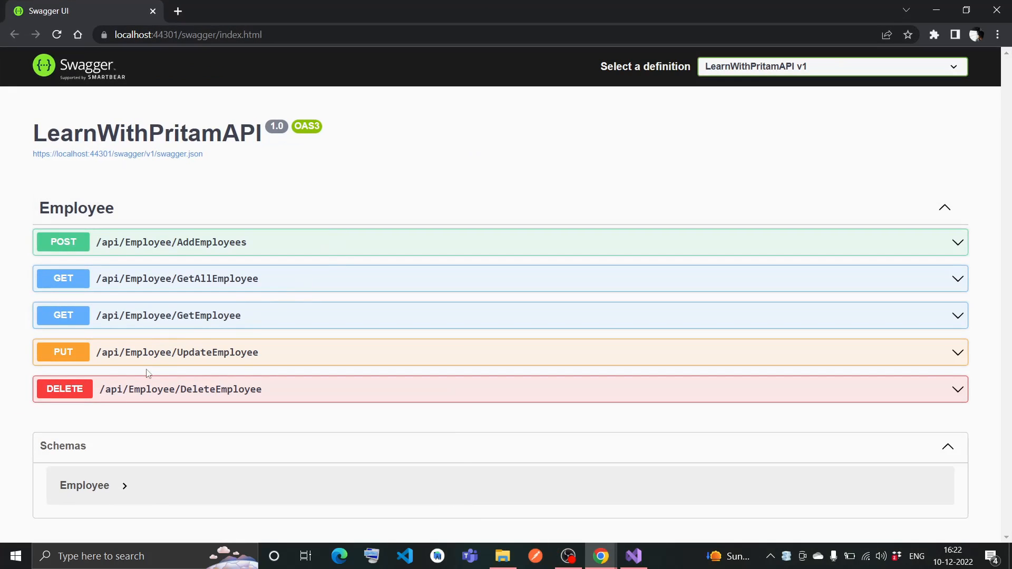
{"action": "mouse_move", "coordinate": [309, 406]}
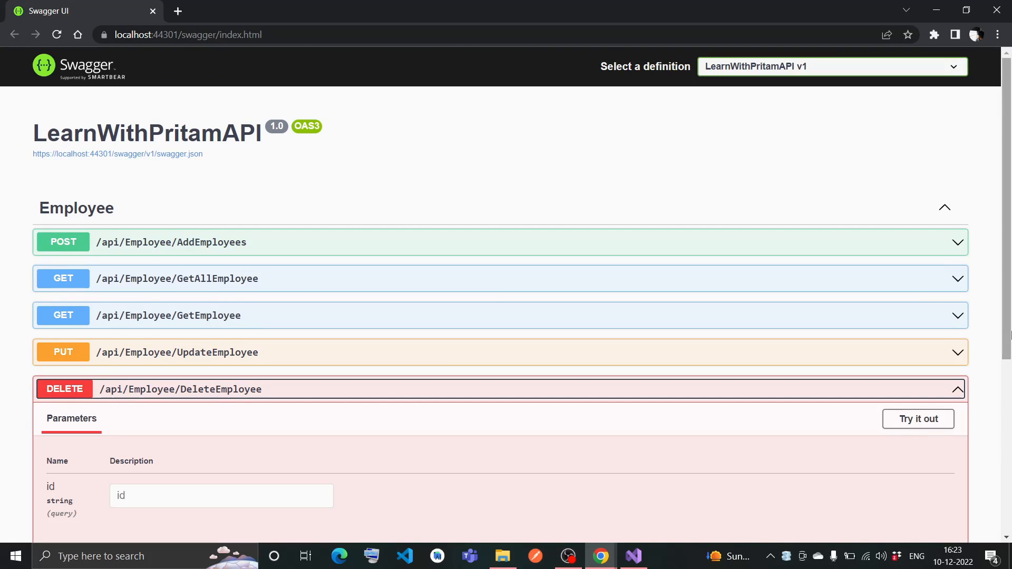
{"action": "scroll", "scroll_direction": "down", "scroll_amount": 3}
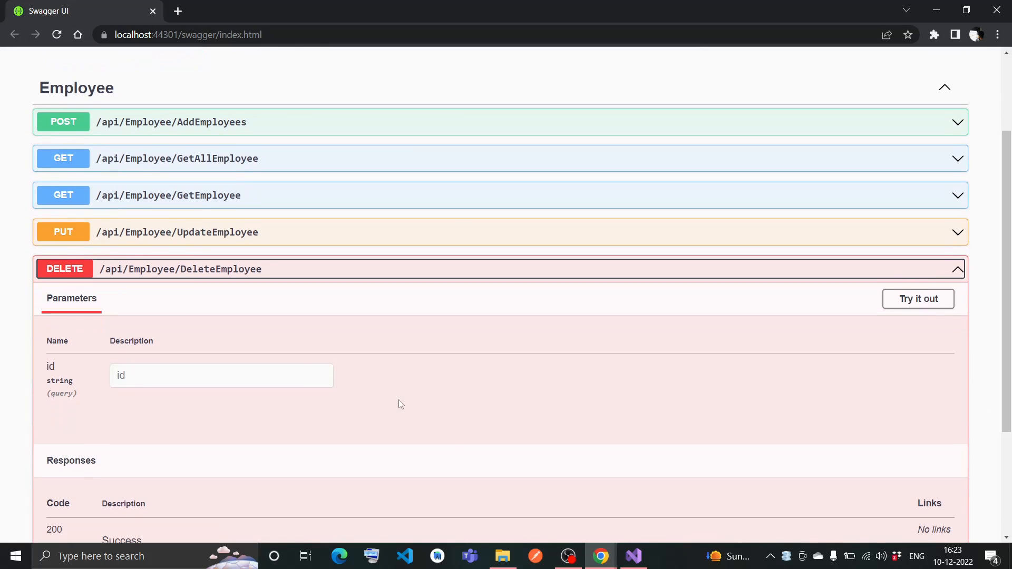
{"action": "mouse_move", "coordinate": [923, 170]}
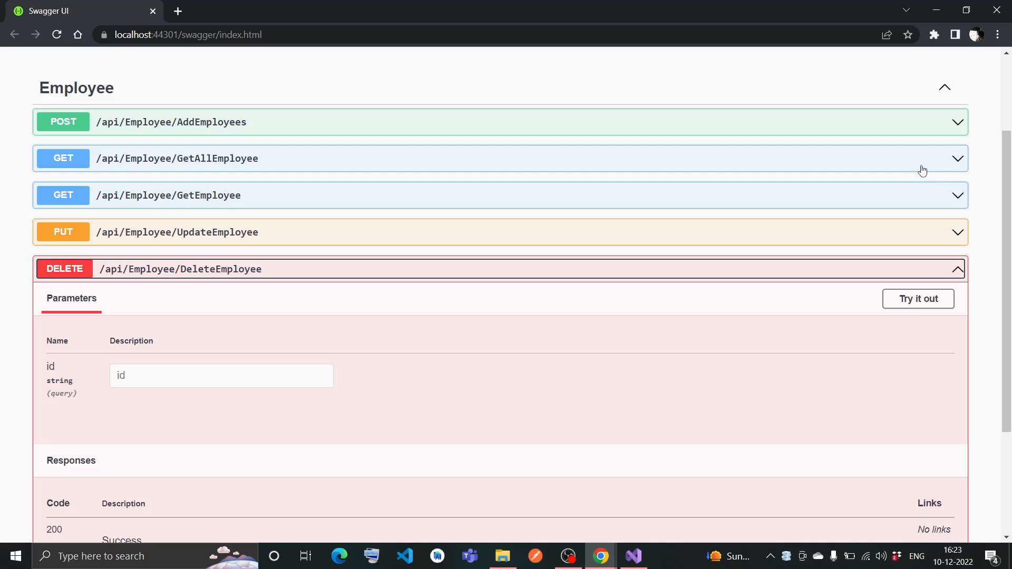
{"action": "scroll", "scroll_direction": "down", "scroll_amount": 3}
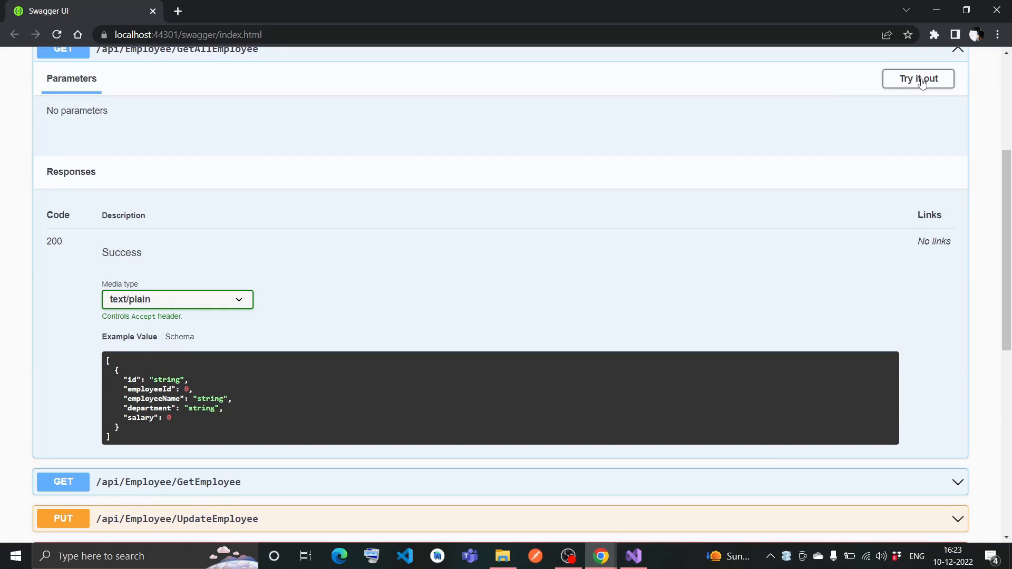
{"action": "left_click", "coordinate": [918, 78]}
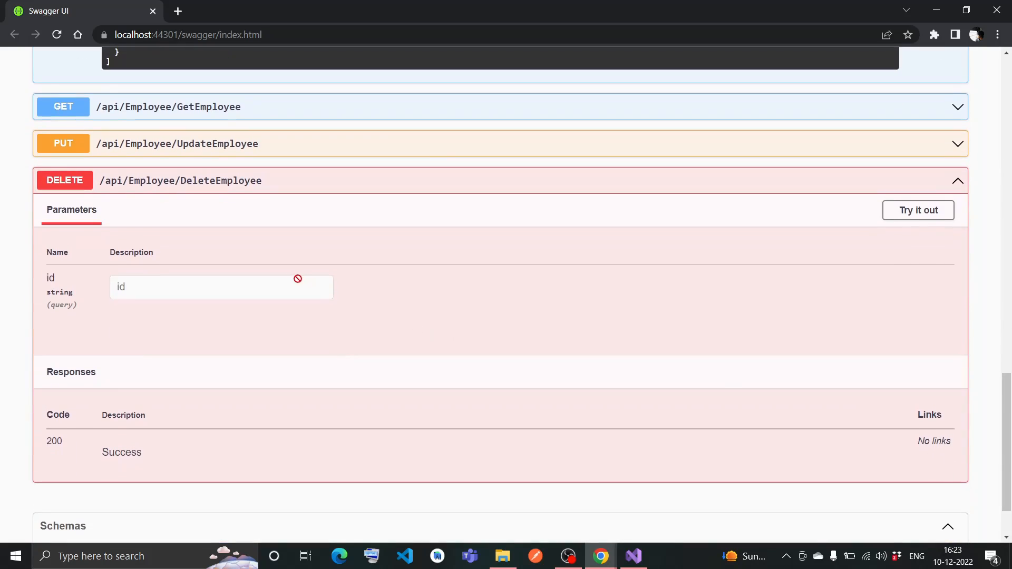
{"action": "left_click", "coordinate": [917, 210]}
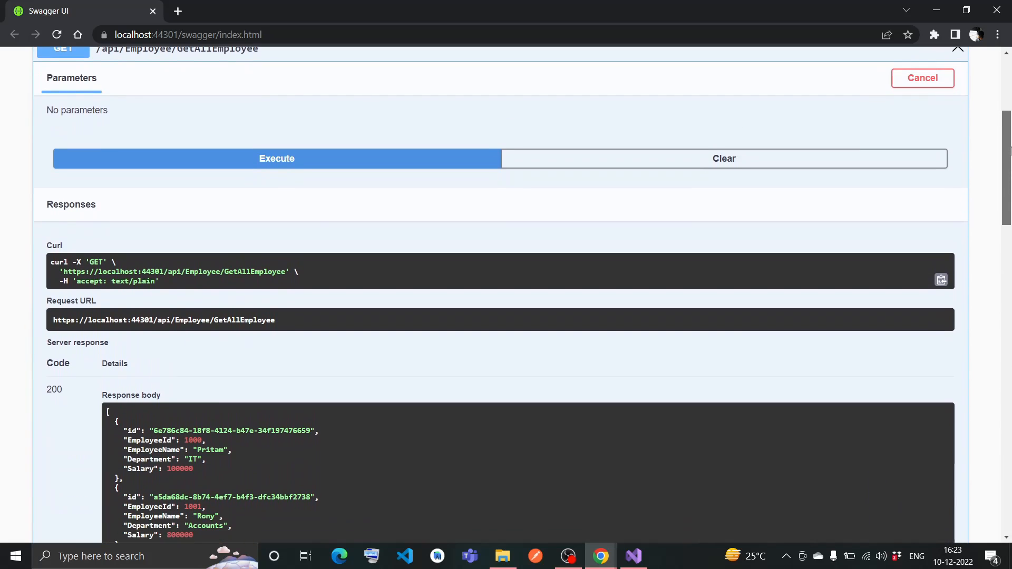
{"action": "left_click", "coordinate": [276, 158]}
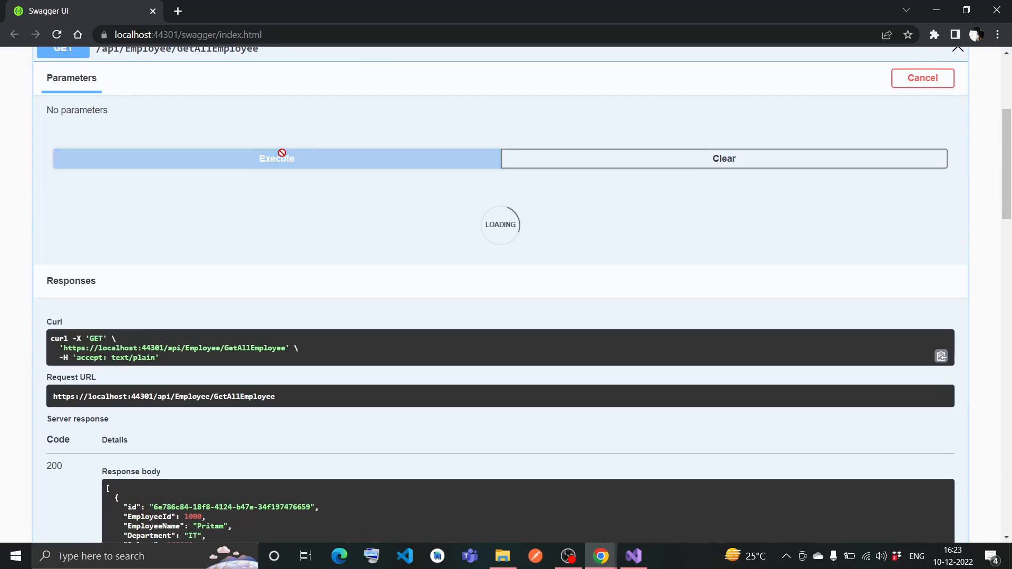
{"action": "scroll", "scroll_direction": "down", "scroll_amount": 3}
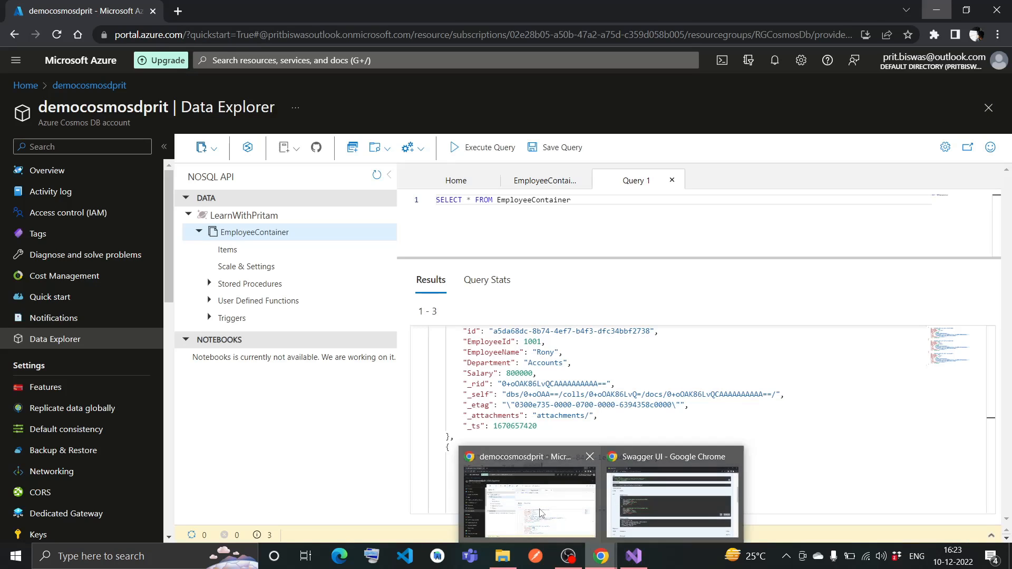
Step: Inspect the first two EmployeeContainer documents in Data Explorer, then minimize the portal
{"action": "left_click", "coordinate": [454, 180]}
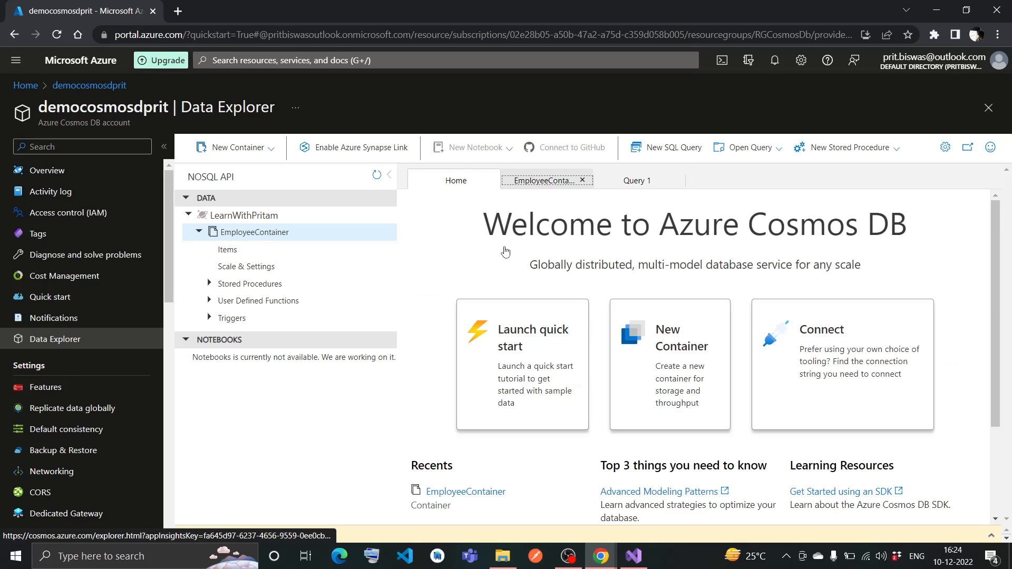
{"action": "left_click", "coordinate": [227, 250]}
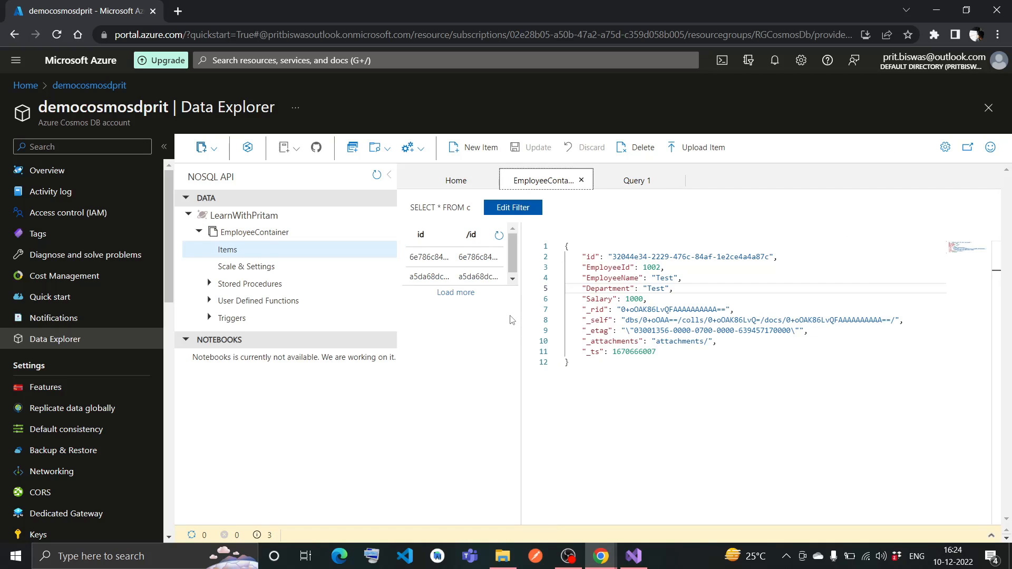
{"action": "left_click", "coordinate": [430, 257]}
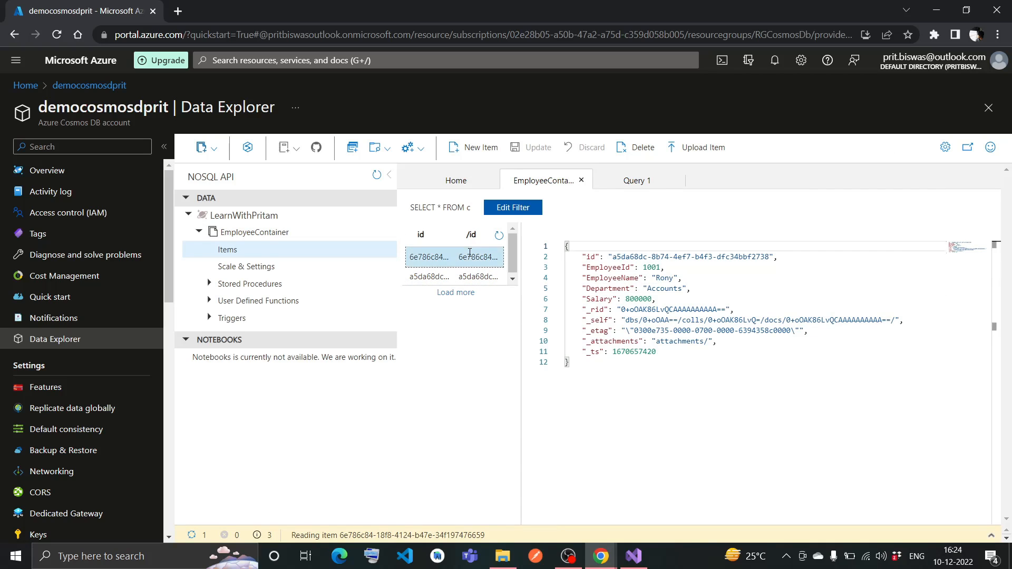
{"action": "left_click", "coordinate": [430, 276]}
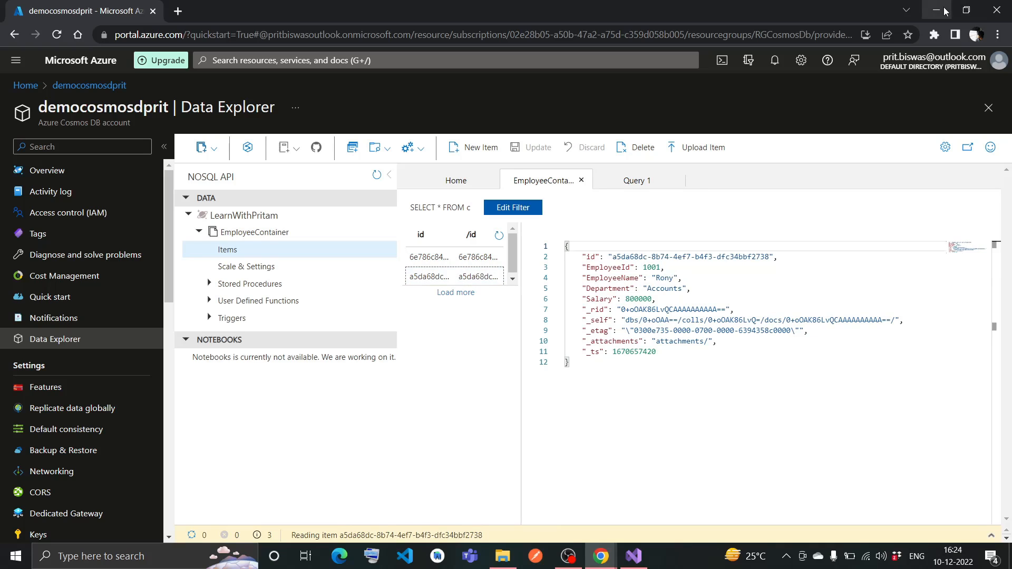
{"action": "left_click", "coordinate": [49, 11]}
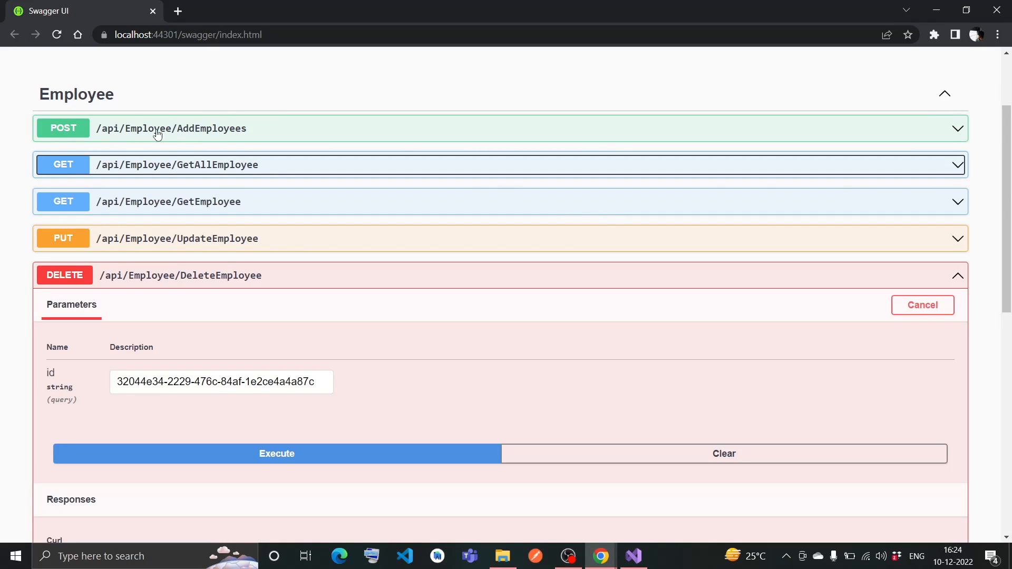
{"action": "mouse_move", "coordinate": [231, 129]}
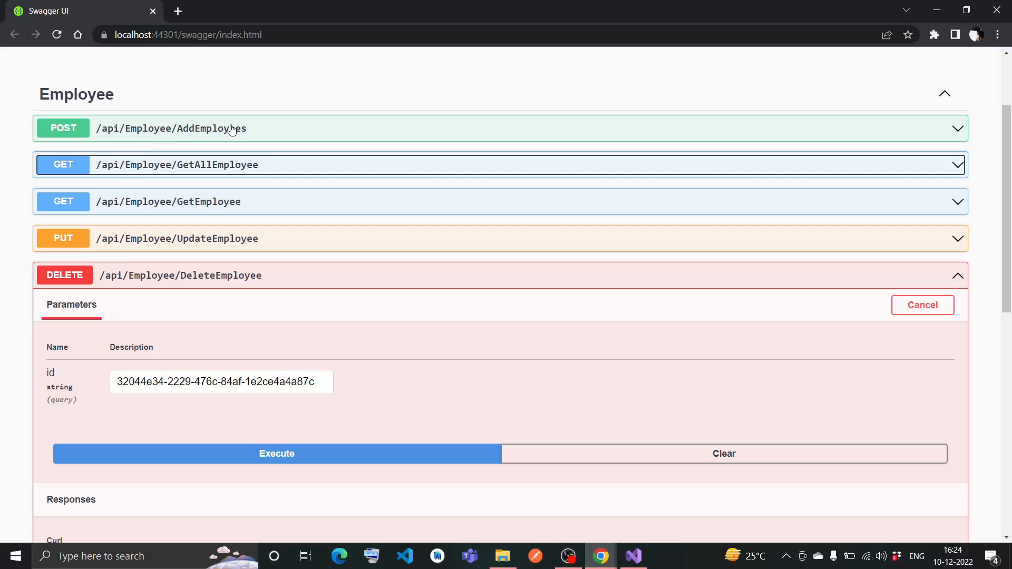
{"action": "mouse_move", "coordinate": [139, 131]}
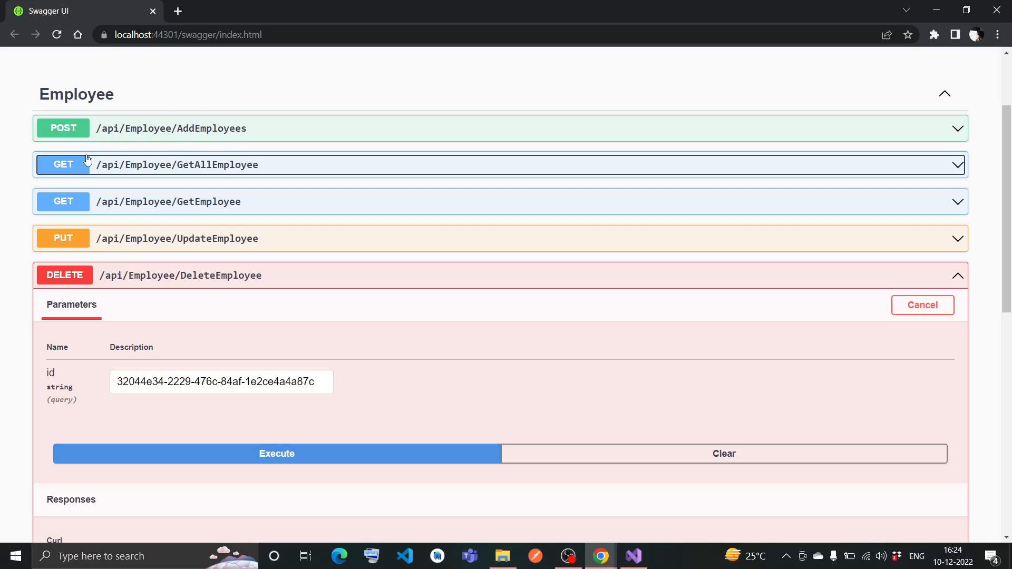
{"action": "mouse_move", "coordinate": [159, 172]}
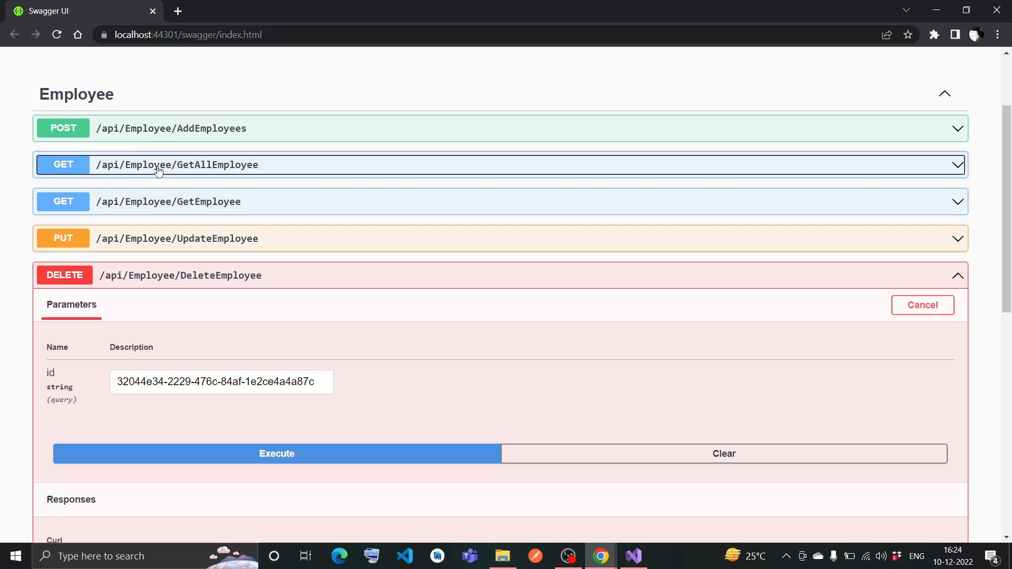
{"action": "mouse_move", "coordinate": [170, 174]}
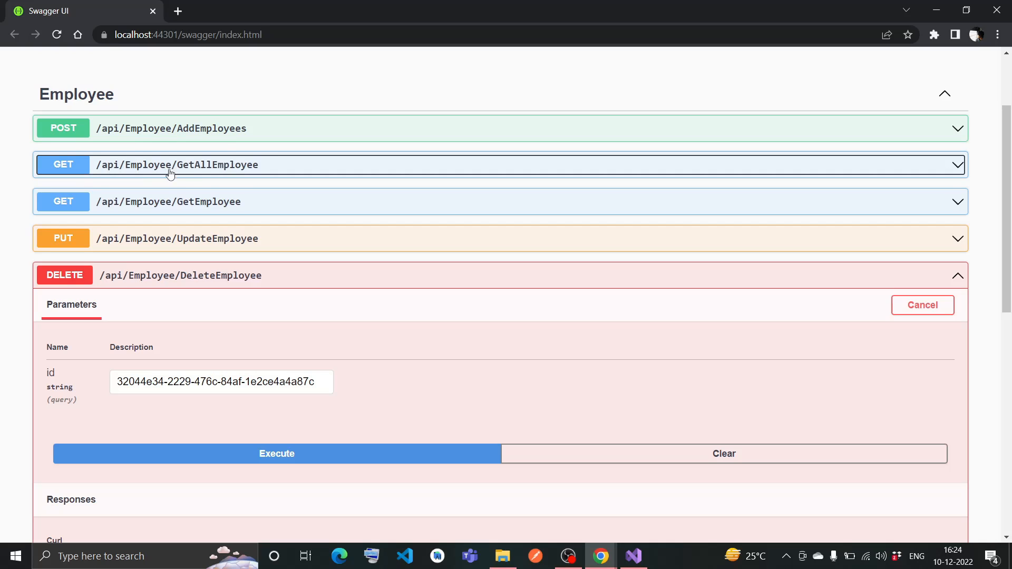
{"action": "mouse_move", "coordinate": [150, 211]}
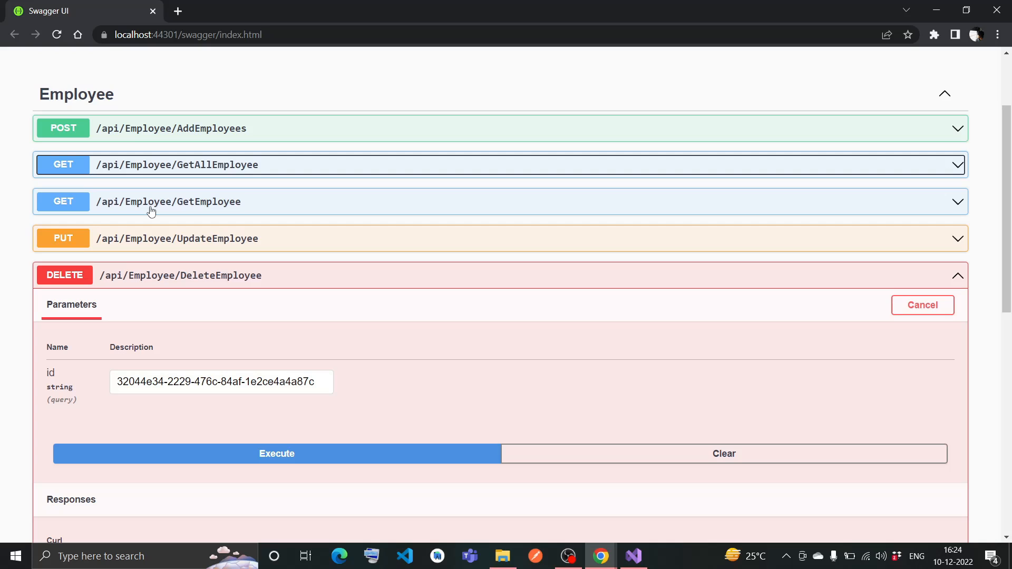
{"action": "mouse_move", "coordinate": [164, 247]}
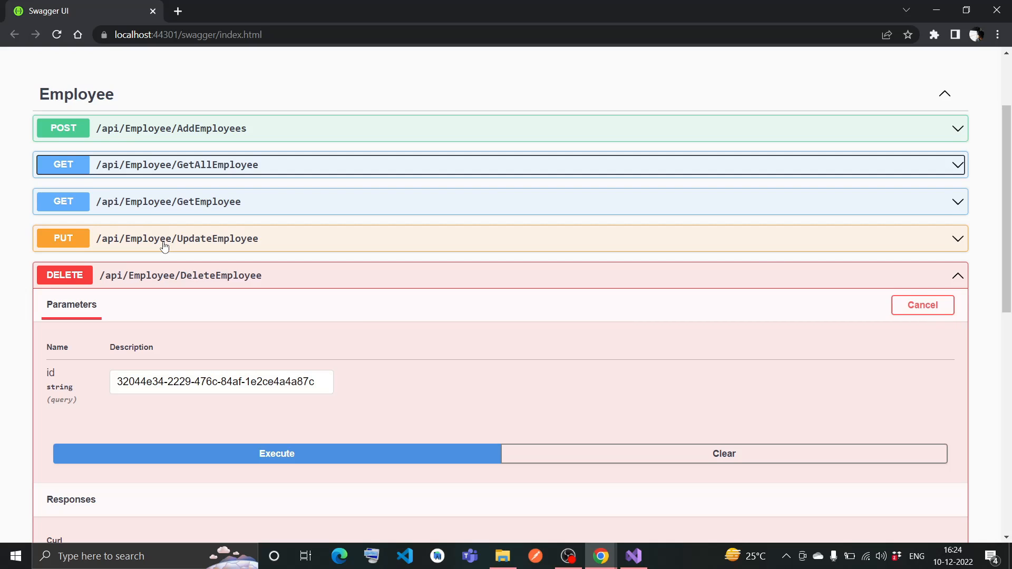
{"action": "mouse_move", "coordinate": [175, 284]}
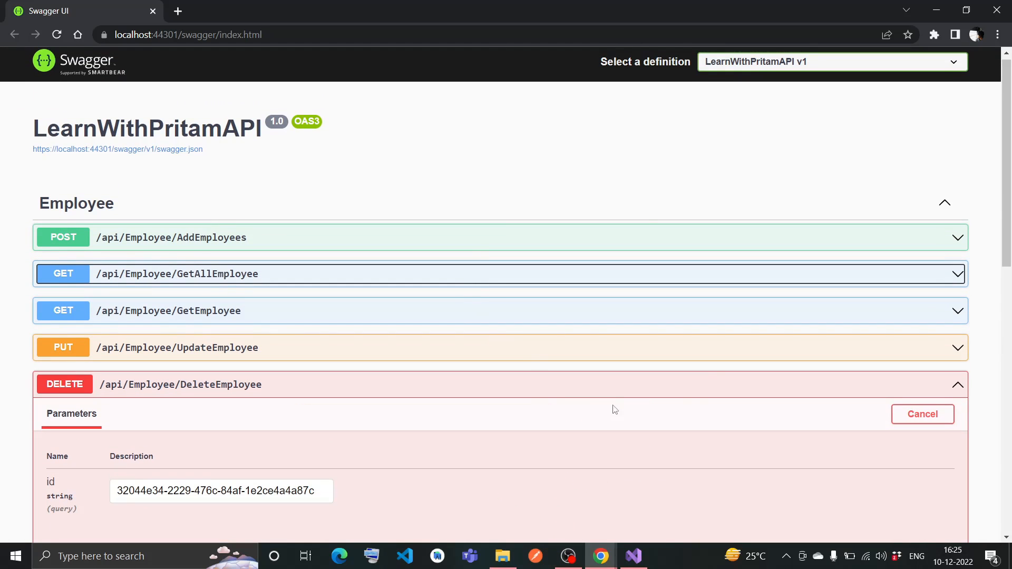
{"action": "mouse_move", "coordinate": [563, 450]}
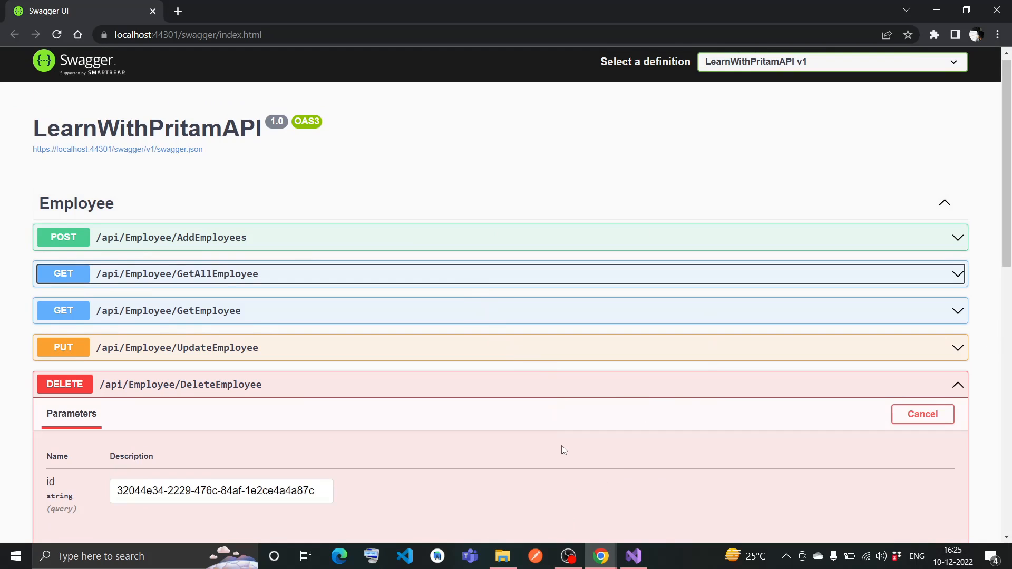
{"action": "mouse_move", "coordinate": [493, 415]}
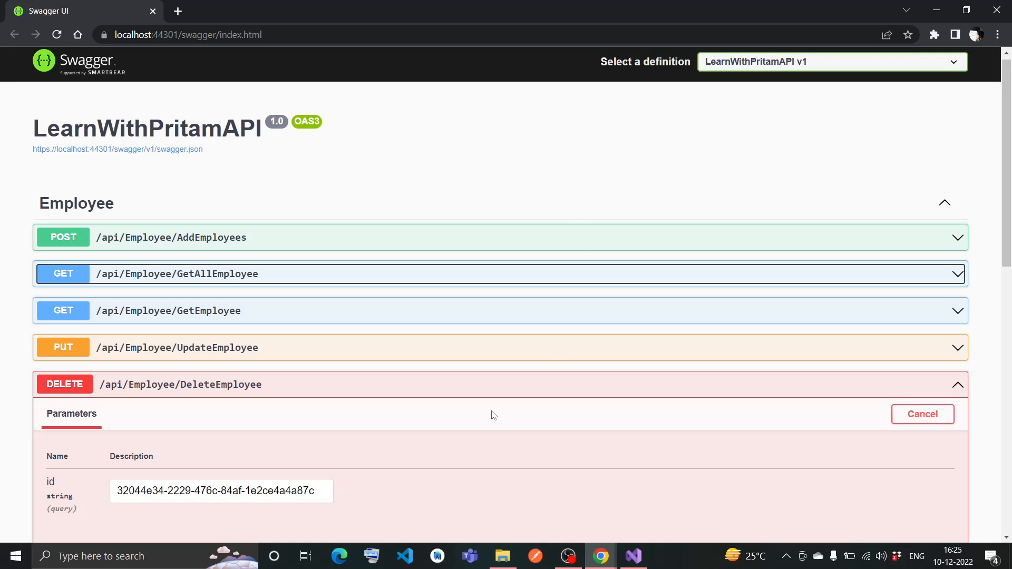
{"action": "mouse_move", "coordinate": [561, 178]}
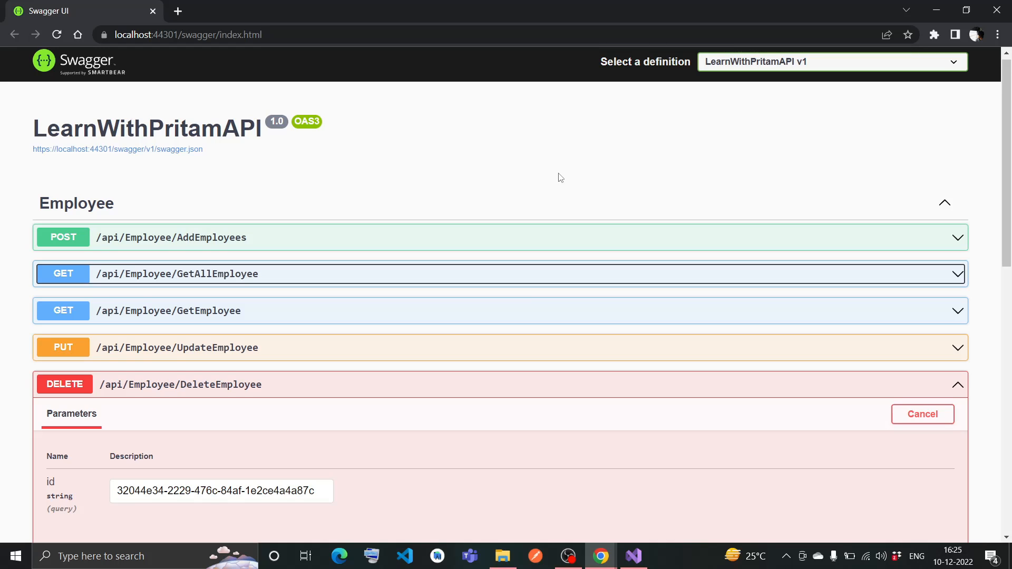
{"action": "mouse_move", "coordinate": [600, 193]}
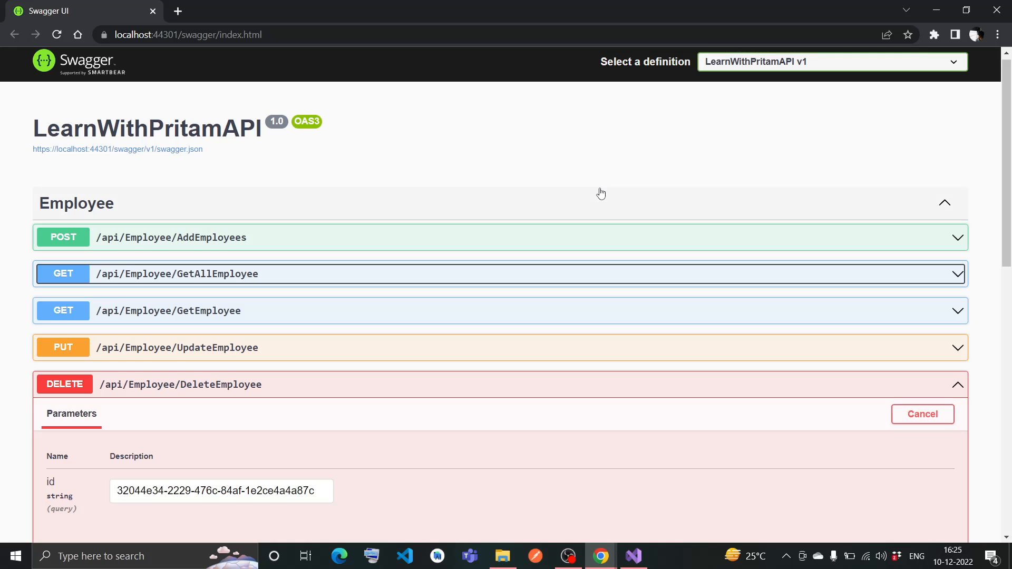